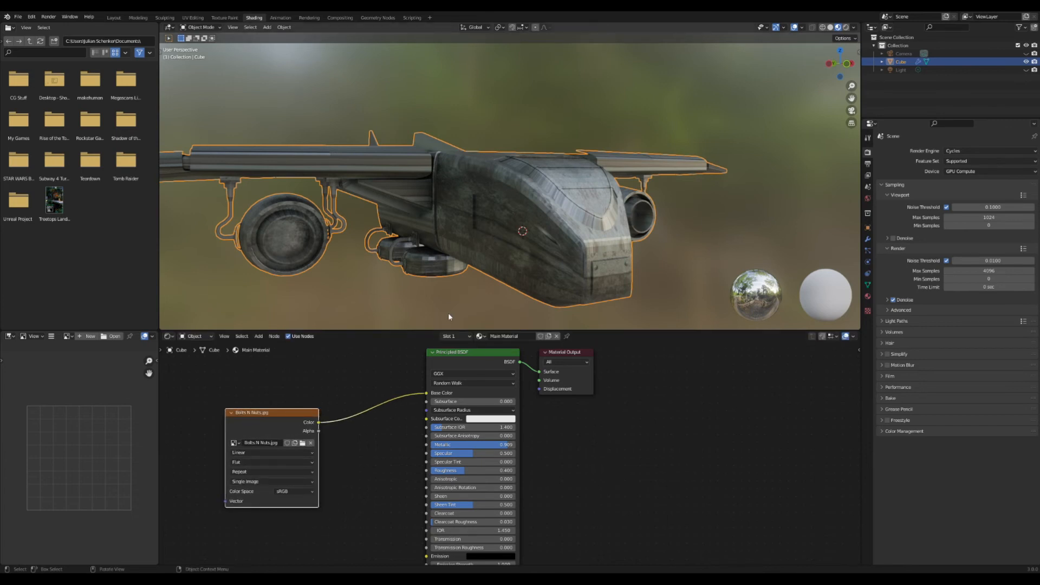
- Add a second UV map named Paint Texture in the mesh's UV Maps list
{"action": "key", "text": "Tab"}
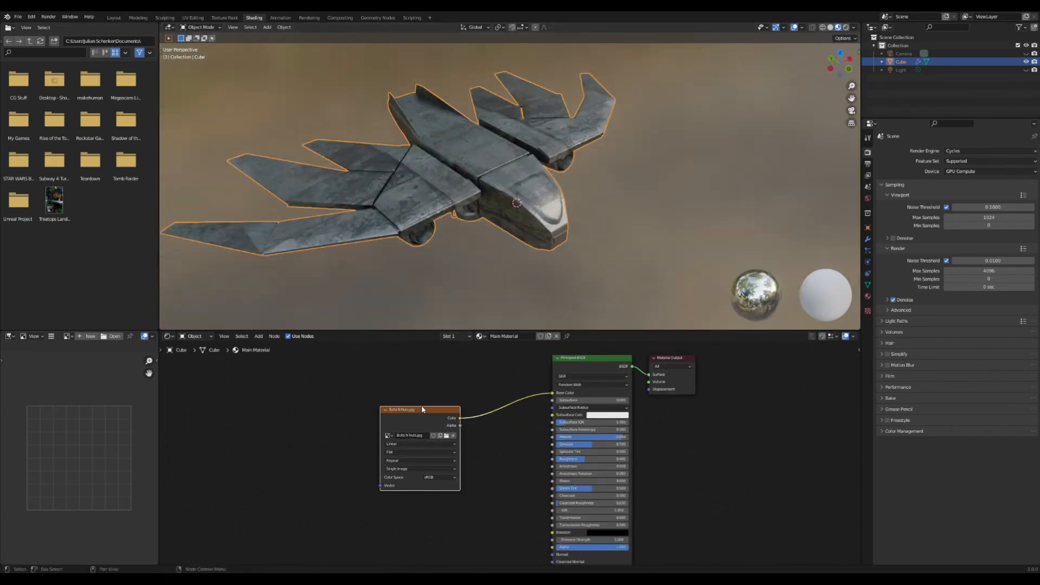
{"action": "left_click_drag", "start_coordinate": [421, 409], "coordinate": [449, 395]}
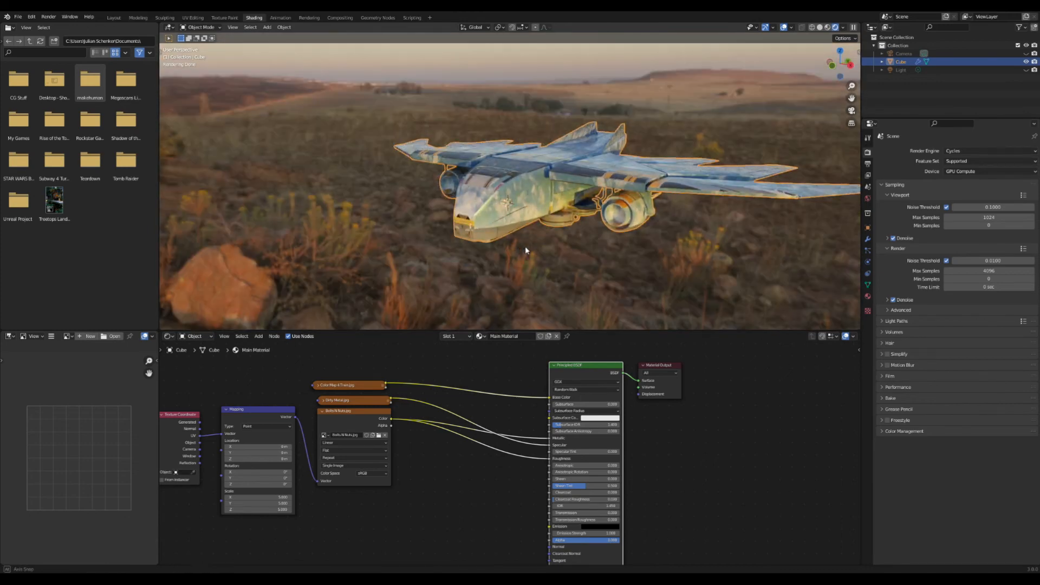
{"action": "left_click", "coordinate": [192, 16]}
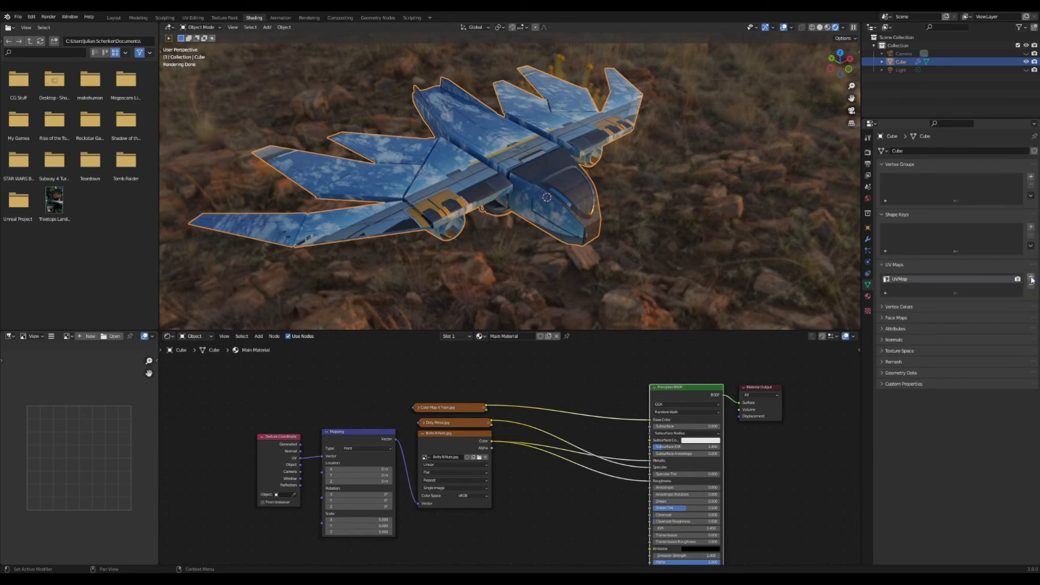
{"action": "left_click", "coordinate": [1030, 278]}
{"action": "type", "text": "Paint Texture"}
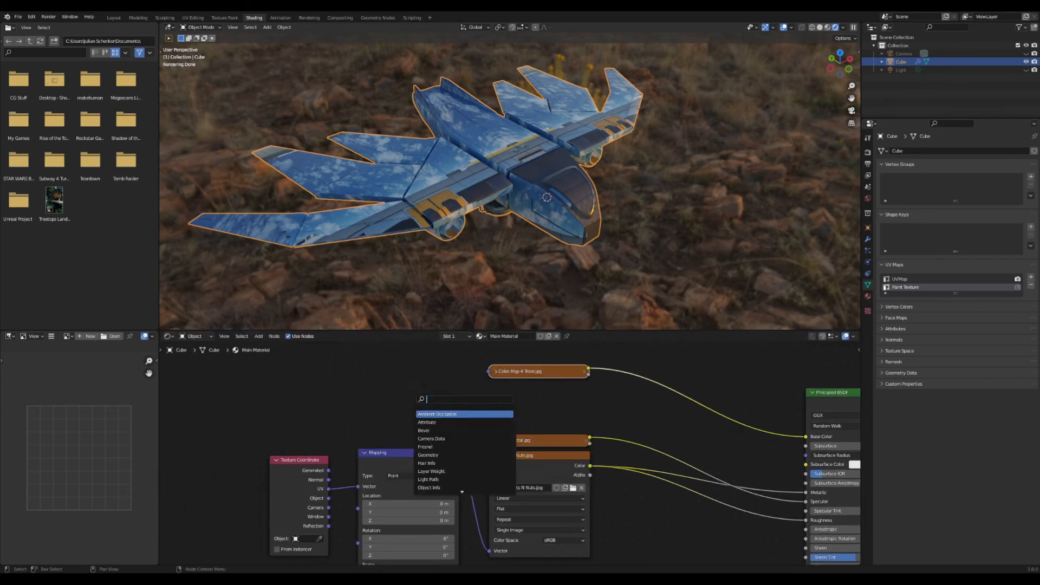
- Add a UV Map node set to Paint Texture feeding the Color Map 4 Train texture's Vector
{"action": "type", "text": "uv"}
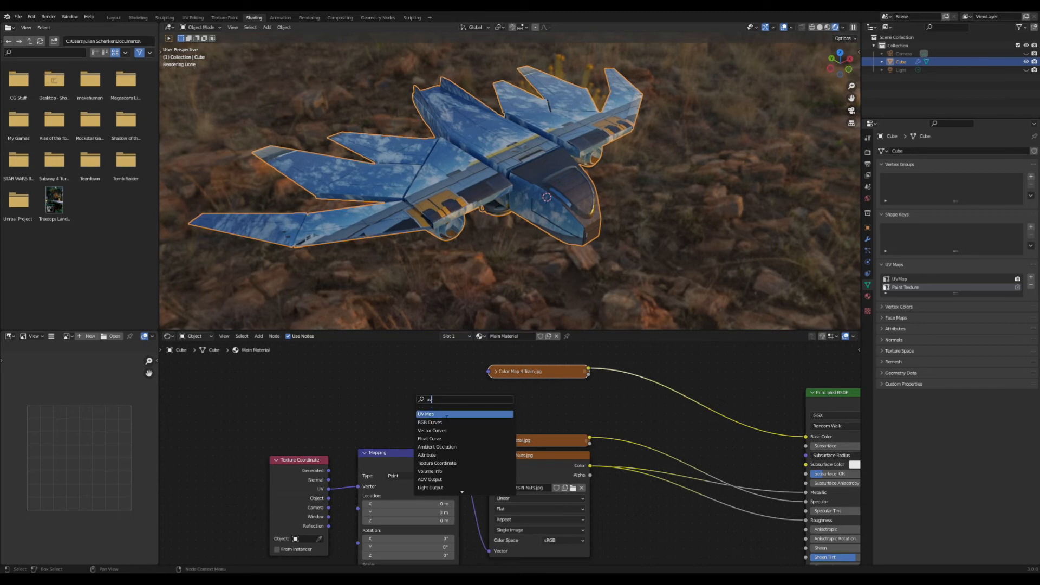
{"action": "left_click", "coordinate": [425, 414]}
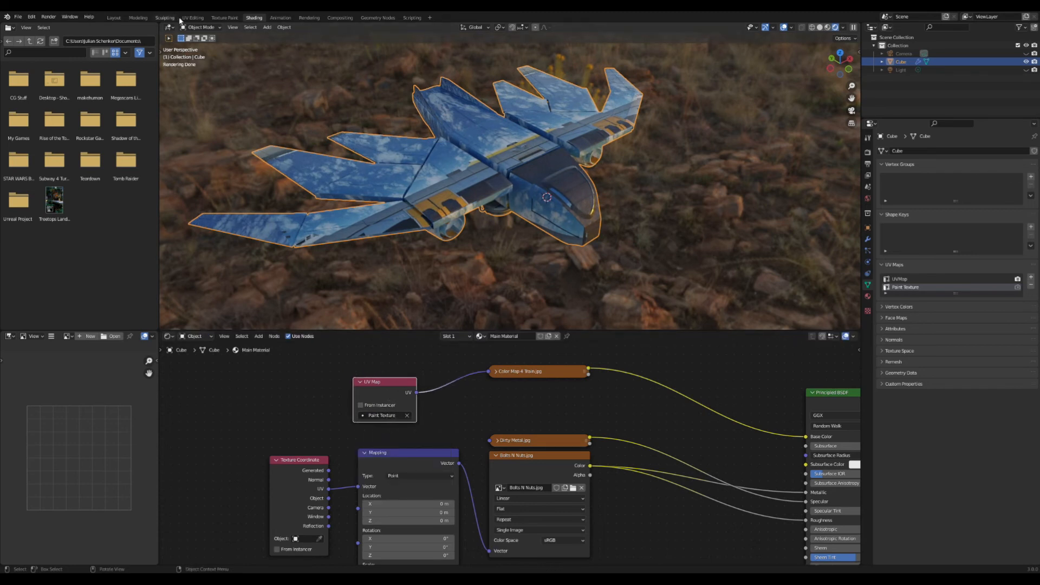
{"action": "left_click", "coordinate": [193, 18]}
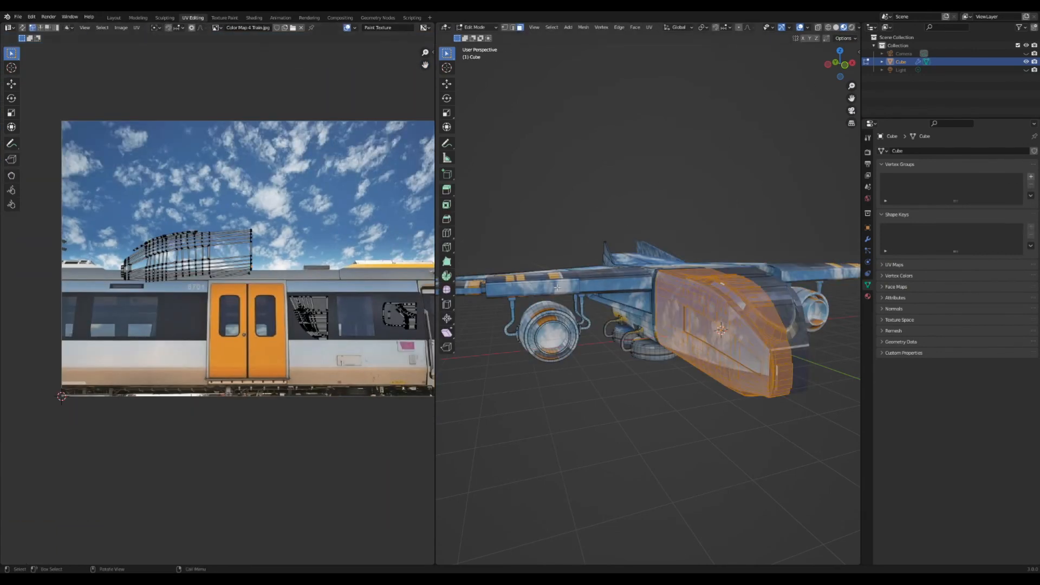
- Smart-UV-project the hull faces and place their islands over the train photo's orange door and white body
{"action": "left_click_drag", "start_coordinate": [192, 246], "coordinate": [166, 331]}
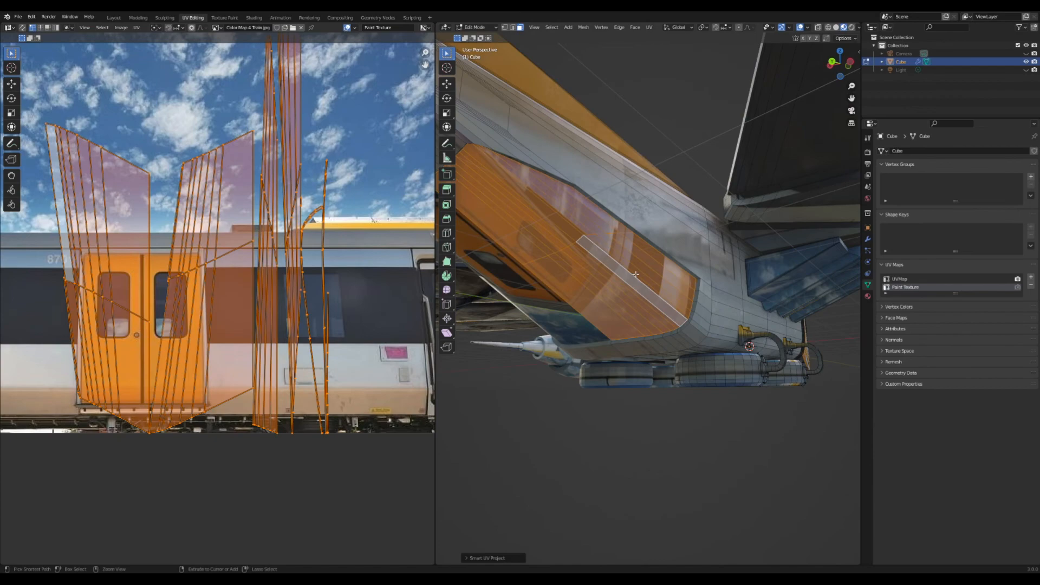
{"action": "key", "text": "Tab"}
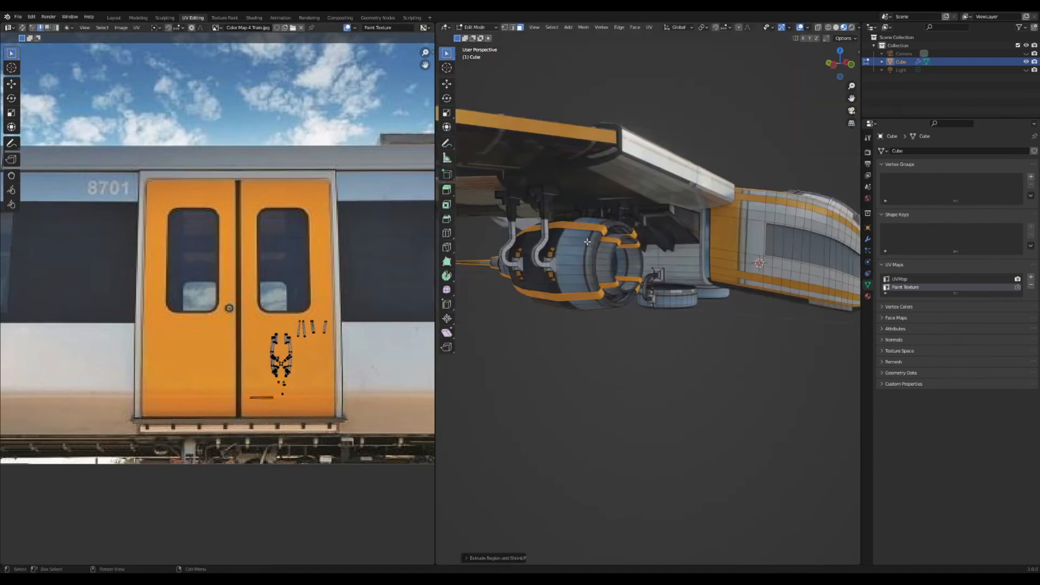
{"action": "left_click", "coordinate": [253, 17]}
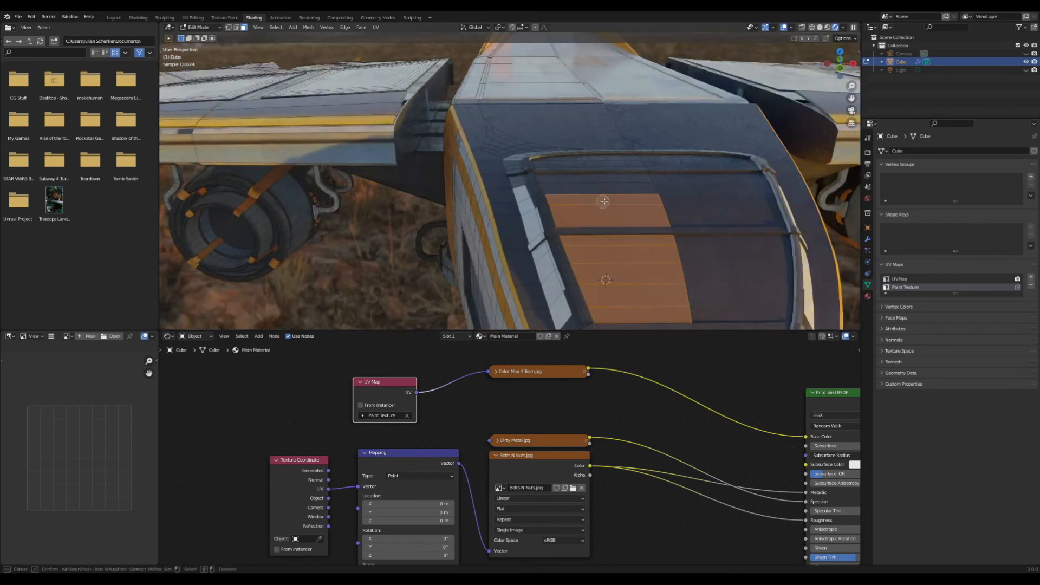
- Create a new Glass material on the canopy faces and add a Mix Shader node
{"action": "left_click_drag", "start_coordinate": [603, 200], "coordinate": [581, 169]}
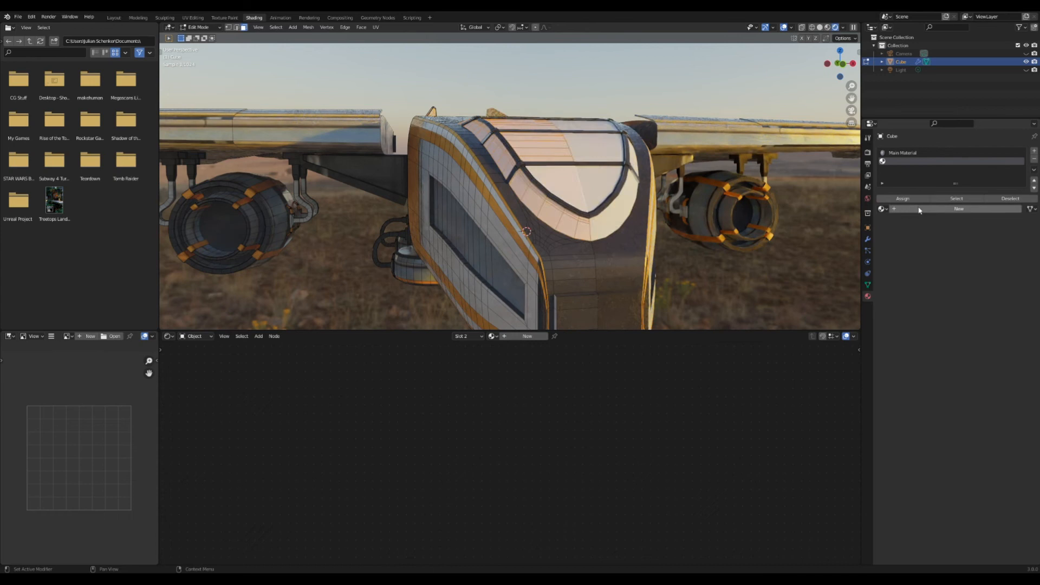
{"action": "left_click", "coordinate": [958, 208]}
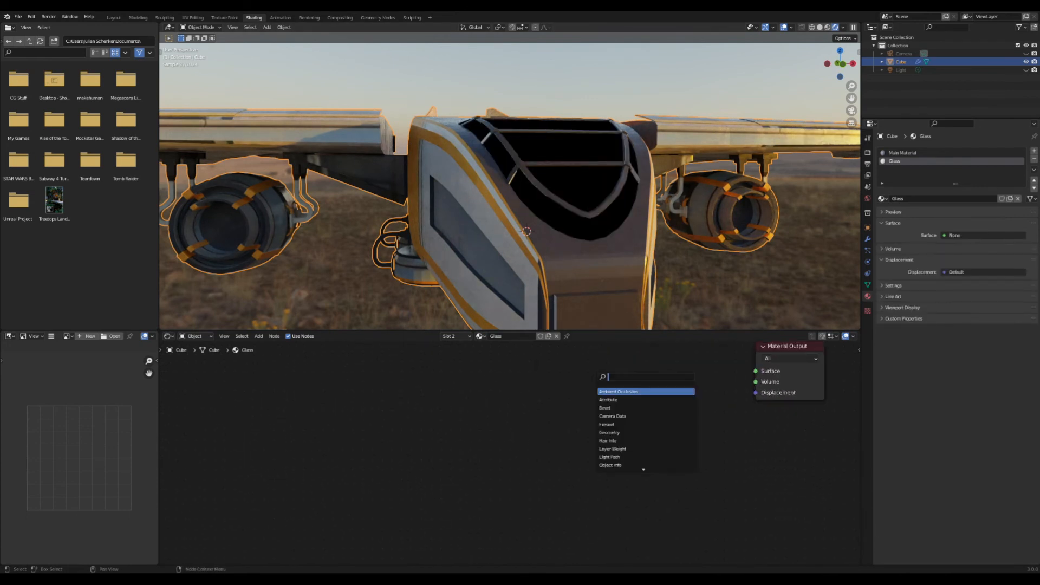
{"action": "type", "text": "mi"}
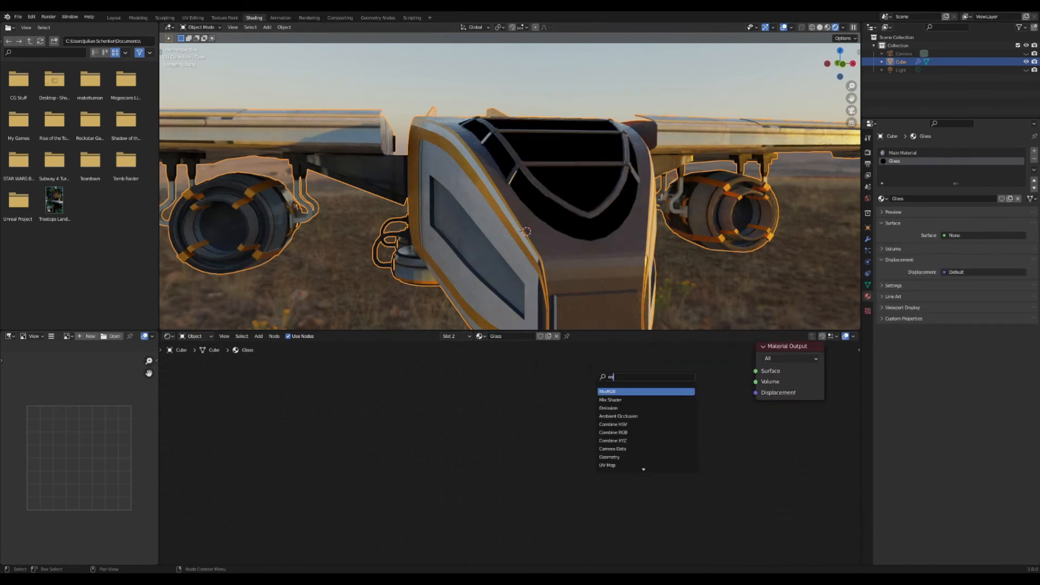
{"action": "left_click", "coordinate": [610, 391]}
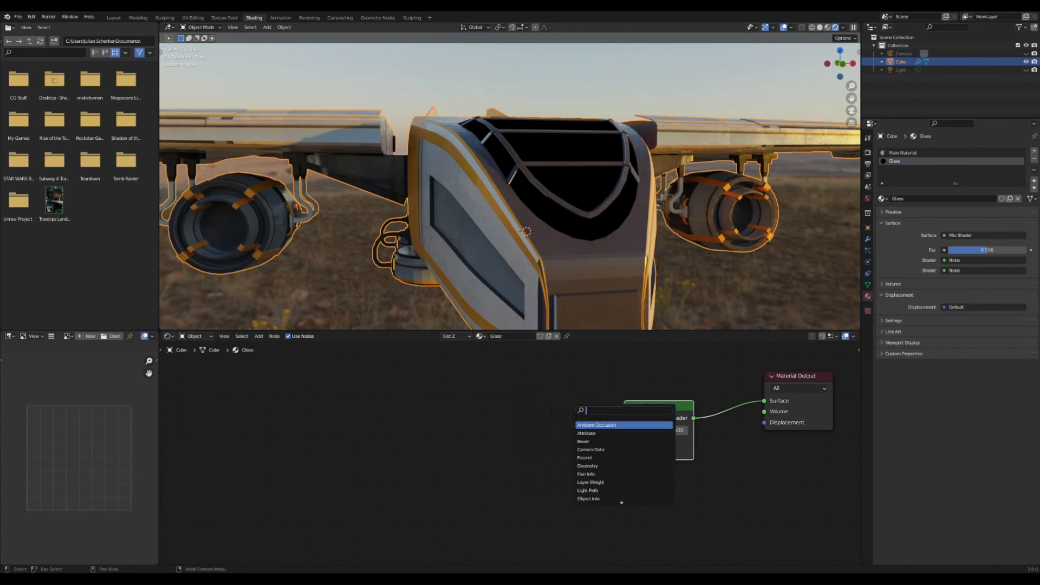
- Mix a Transparent BSDF and a Glossy BSDF with factor 0.075, mostly glossy
{"action": "type", "text": "trans"}
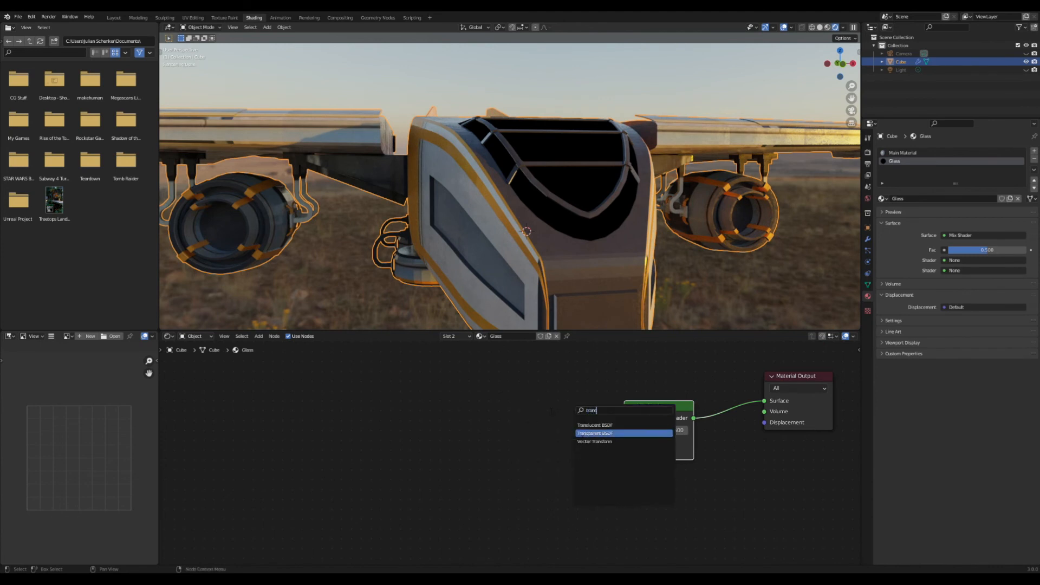
{"action": "left_click", "coordinate": [595, 432]}
{"action": "type", "text": "glo"}
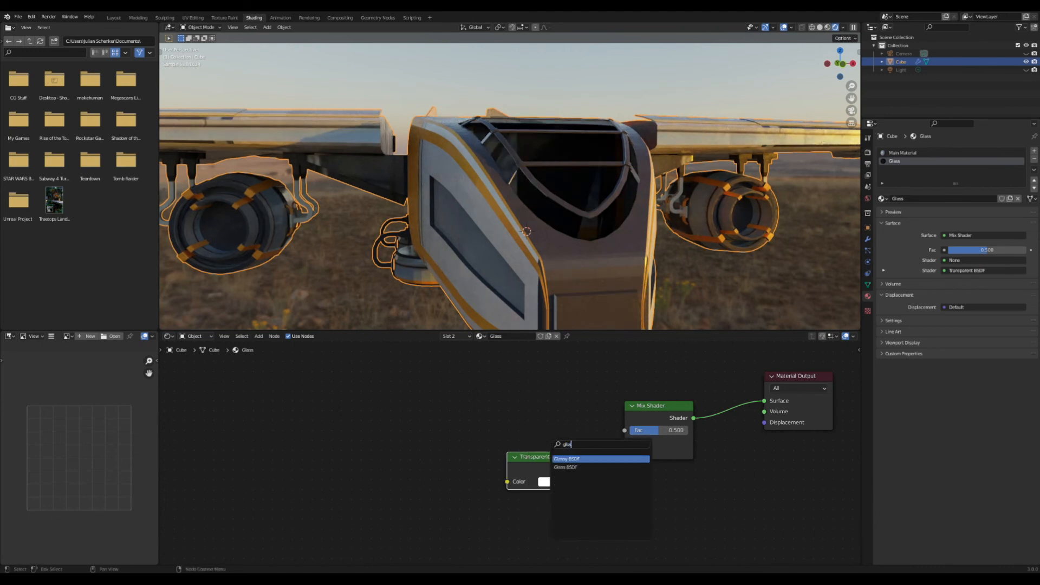
{"action": "left_click", "coordinate": [565, 458]}
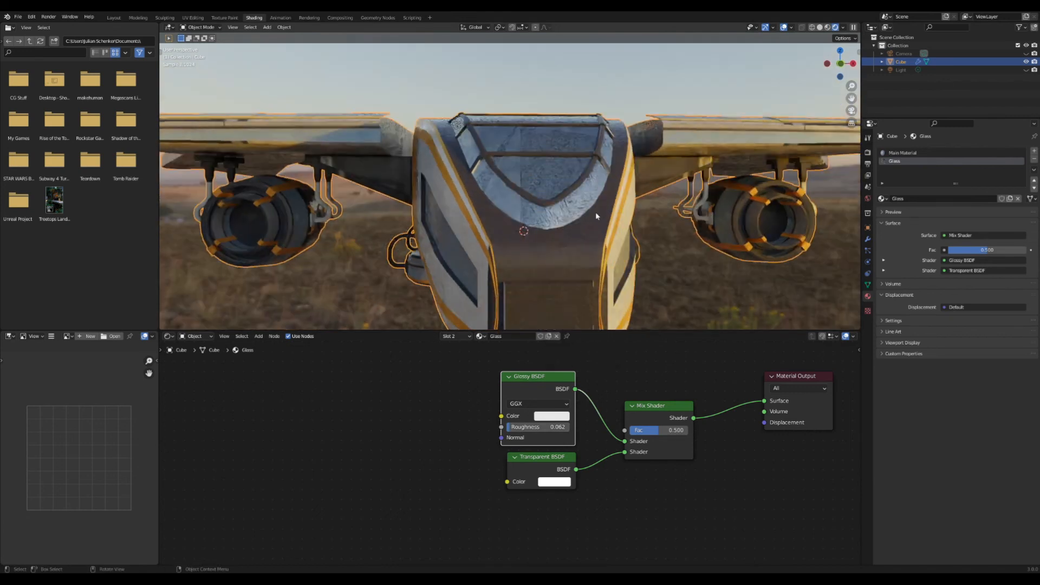
{"action": "left_click_drag", "start_coordinate": [676, 430], "coordinate": [630, 430]}
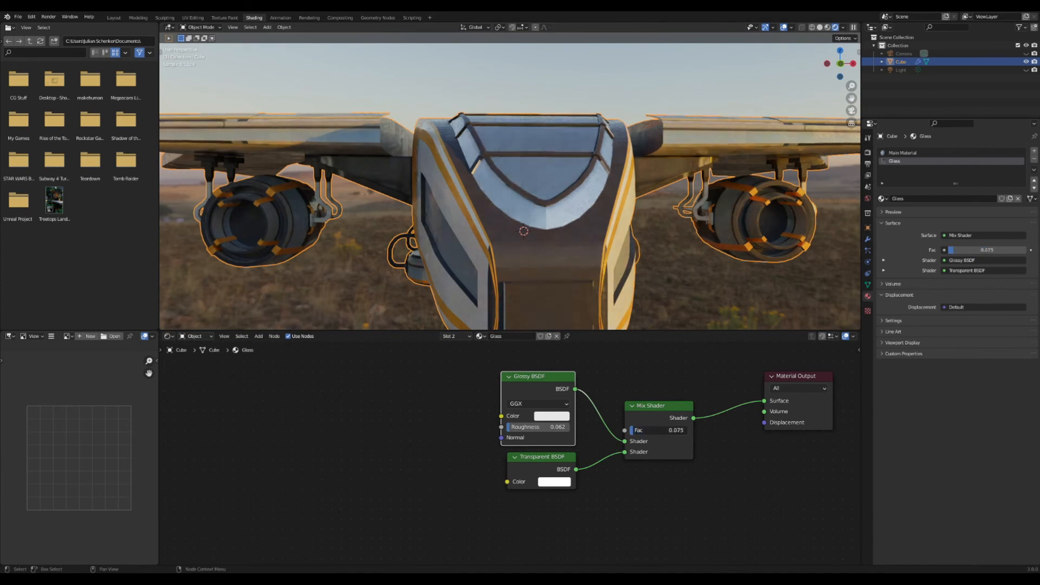
{"action": "left_click_drag", "start_coordinate": [637, 430], "coordinate": [684, 430]}
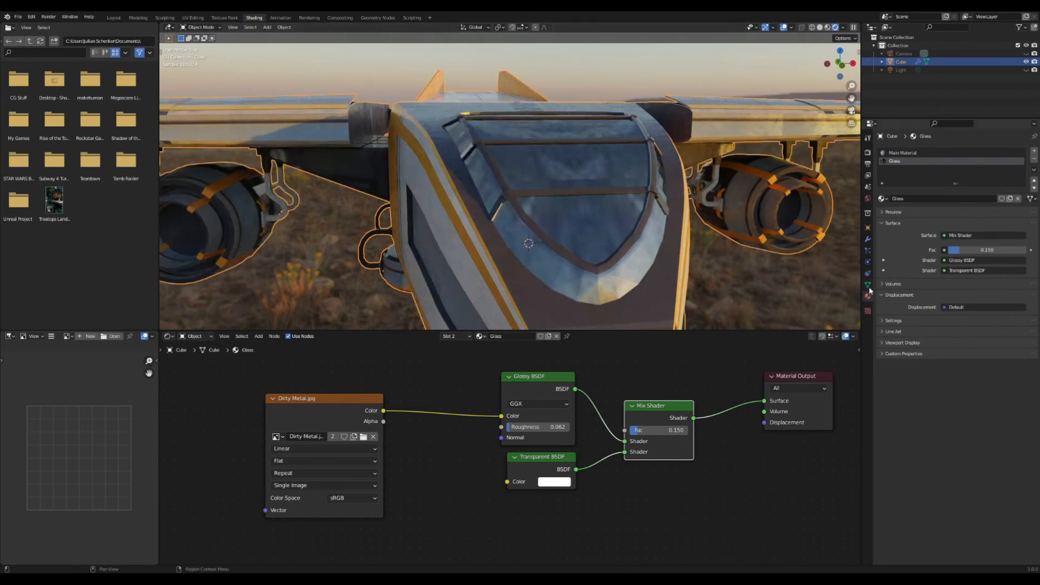
- Drive the Glossy roughness with the Dirty Metal texture, set mix factor 0.150 and adjust the glossy colour
{"action": "key", "text": "Tab"}
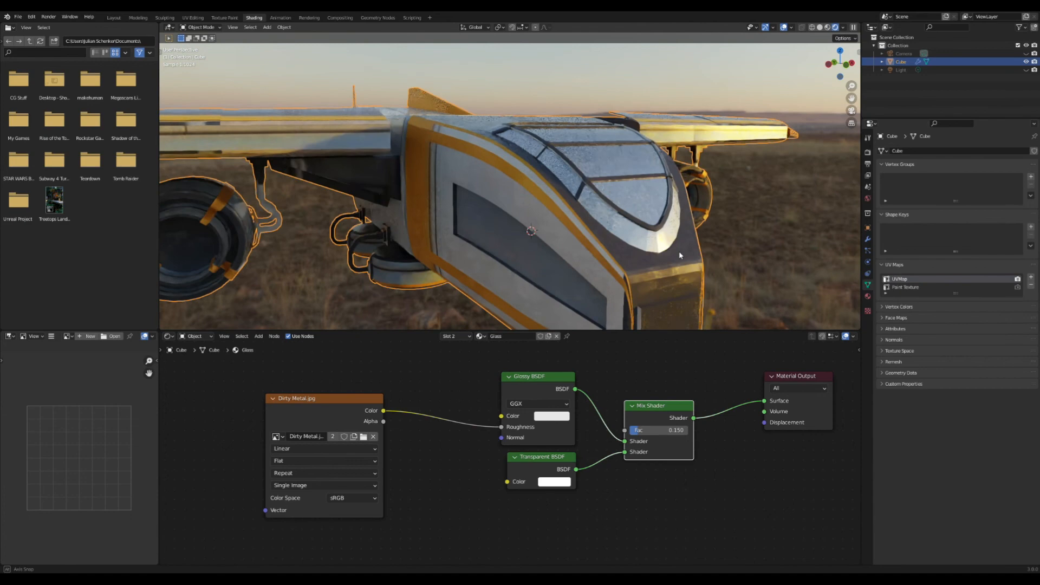
{"action": "left_click_drag", "start_coordinate": [679, 255], "coordinate": [621, 240]}
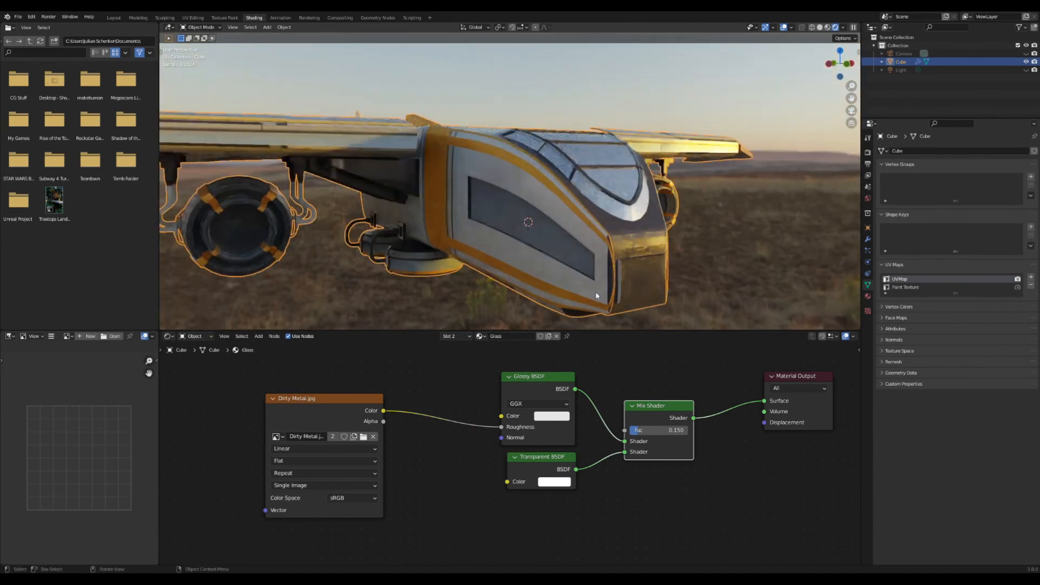
{"action": "left_click", "coordinate": [550, 416]}
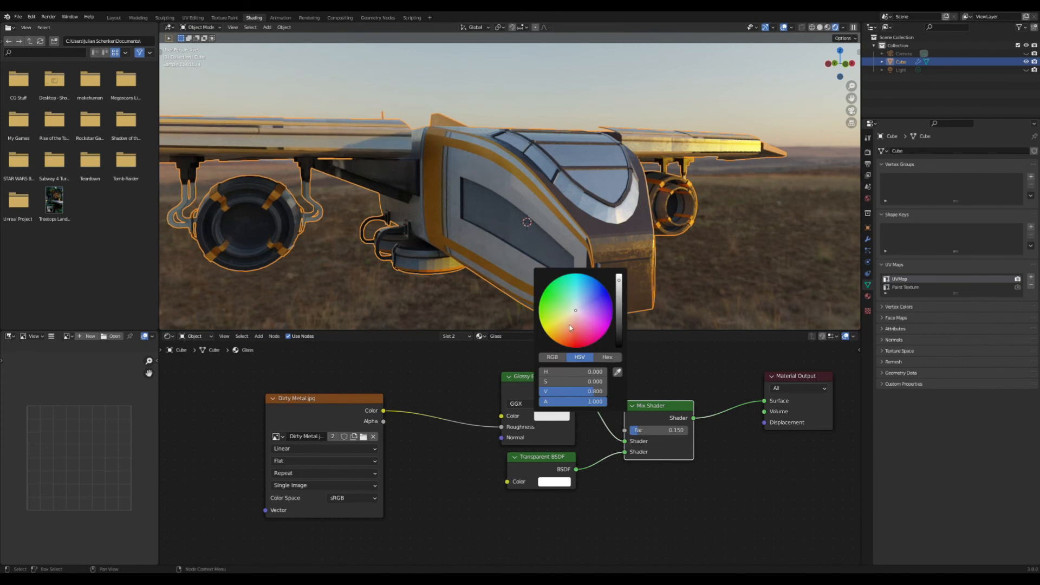
{"action": "left_click", "coordinate": [569, 322]}
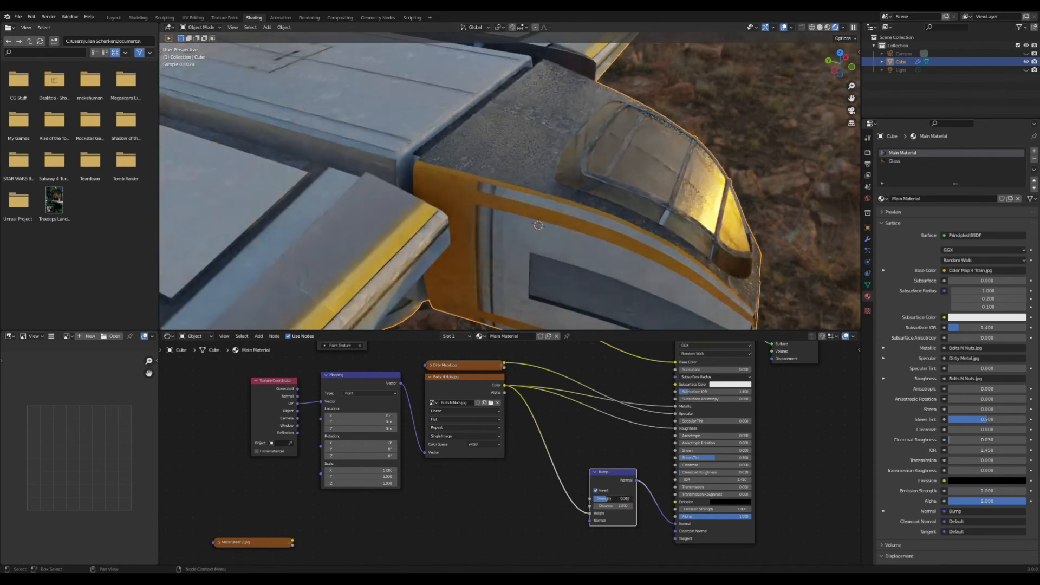
- On Main Material, feed a Bump node into the Principled Normal and add a MixRGB node
{"action": "left_click_drag", "start_coordinate": [538, 226], "coordinate": [600, 261]}
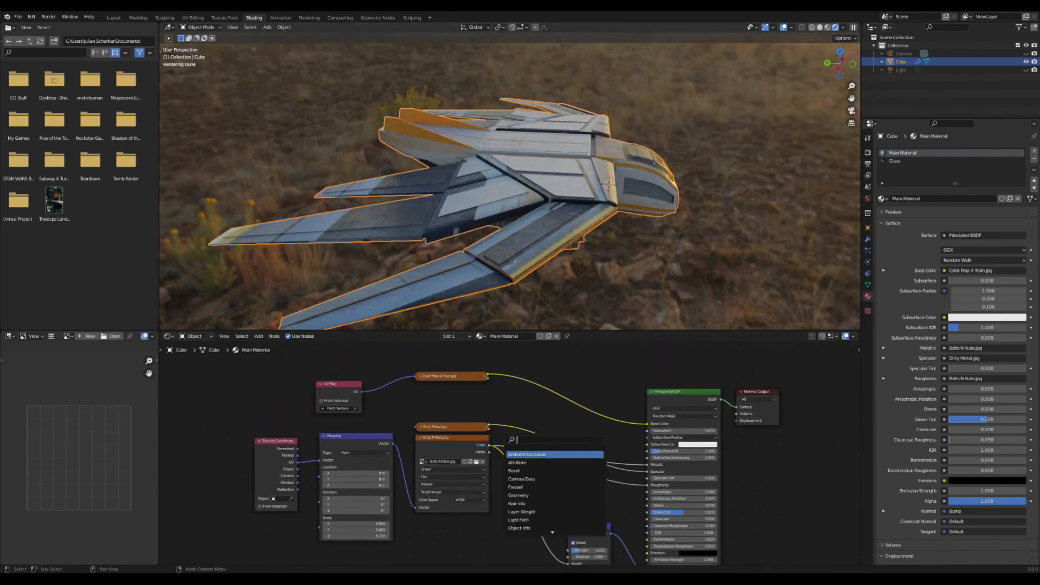
{"action": "type", "text": "mix"}
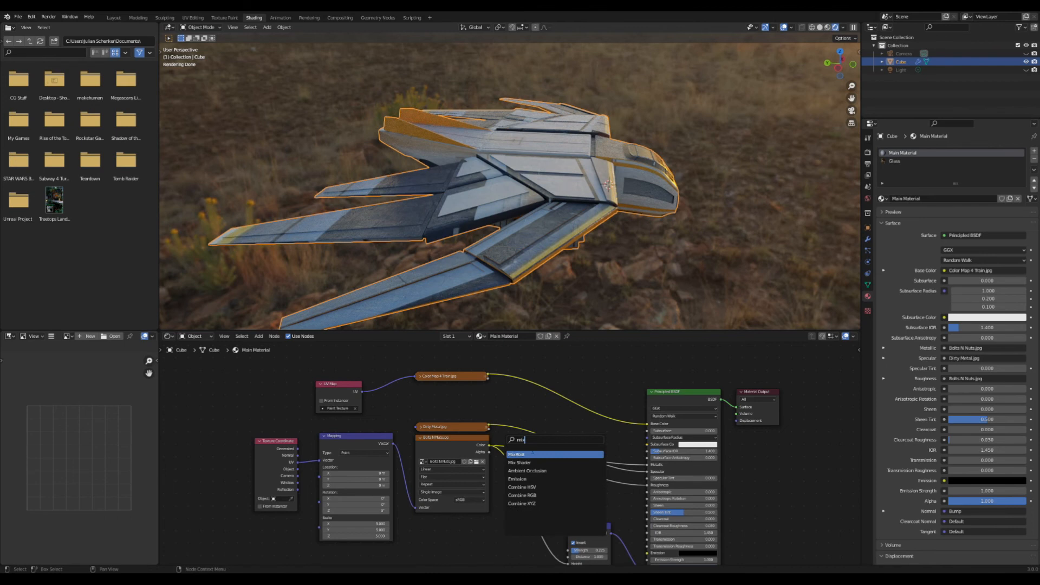
{"action": "left_click", "coordinate": [517, 454]}
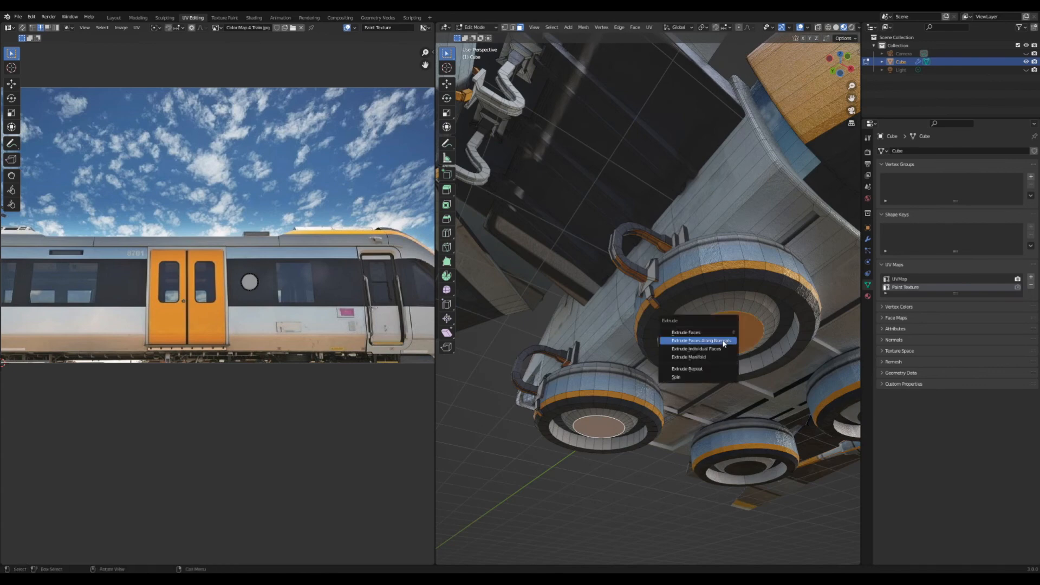
- Extrude the round nozzle faces inward along their normals to deepen the engine openings
{"action": "left_click", "coordinate": [696, 340]}
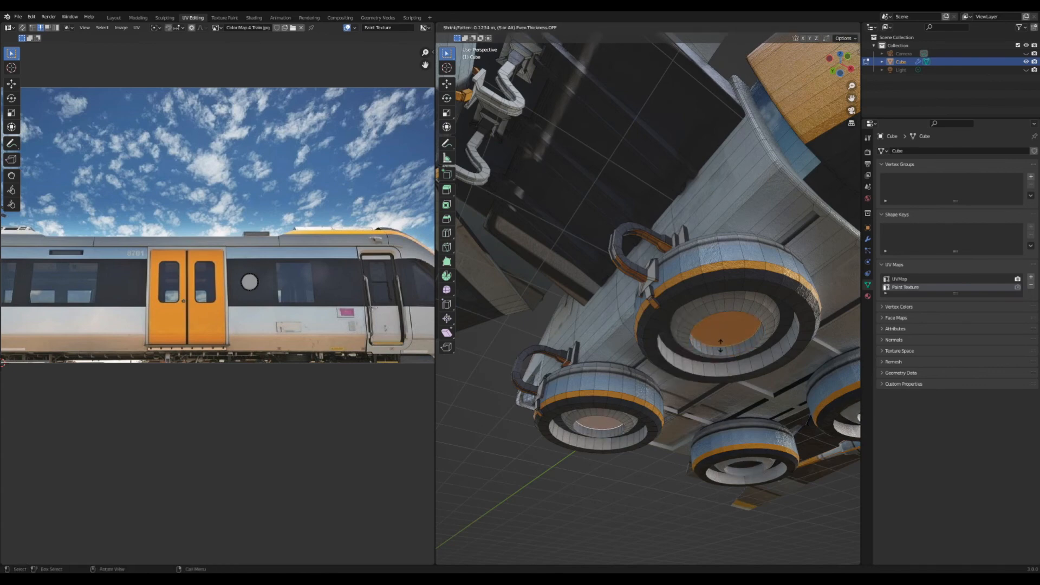
{"action": "left_click", "coordinate": [254, 18]}
{"action": "type", "text": "emis"}
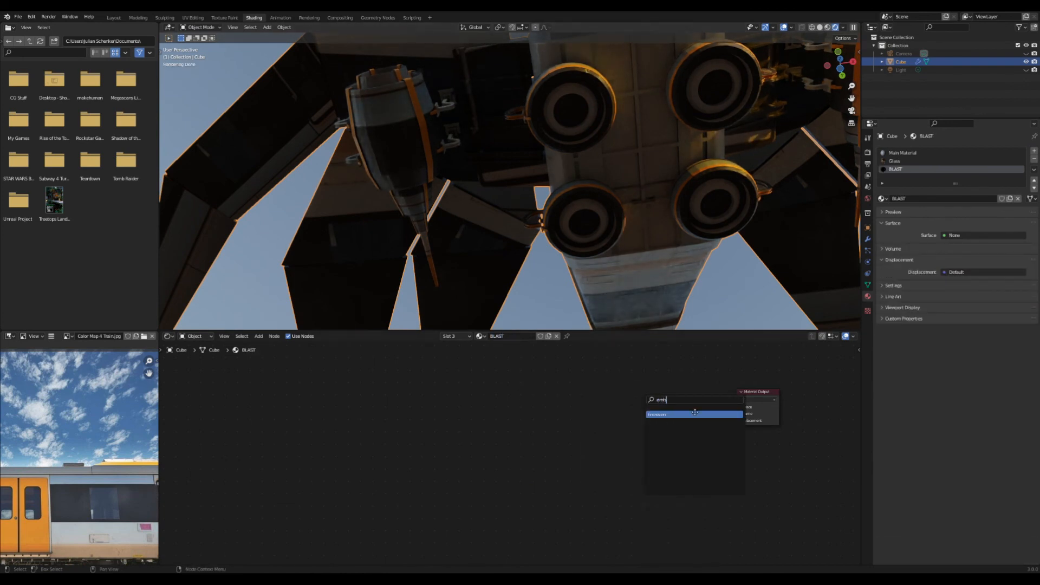
- Give the BLAST material an Emission shader tinted light blue for the engine rings
{"action": "left_click", "coordinate": [656, 414]}
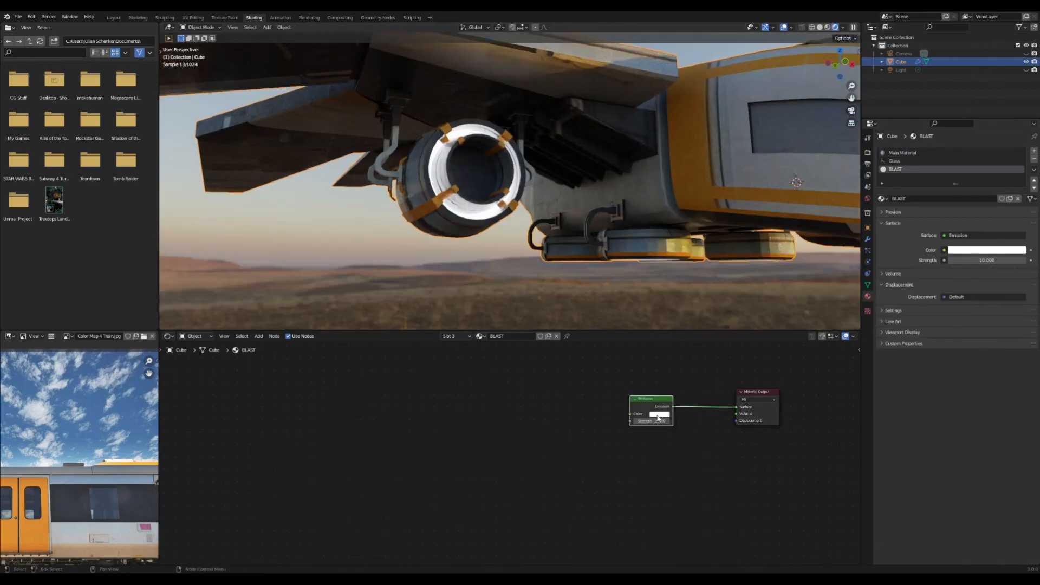
{"action": "left_click", "coordinate": [659, 414]}
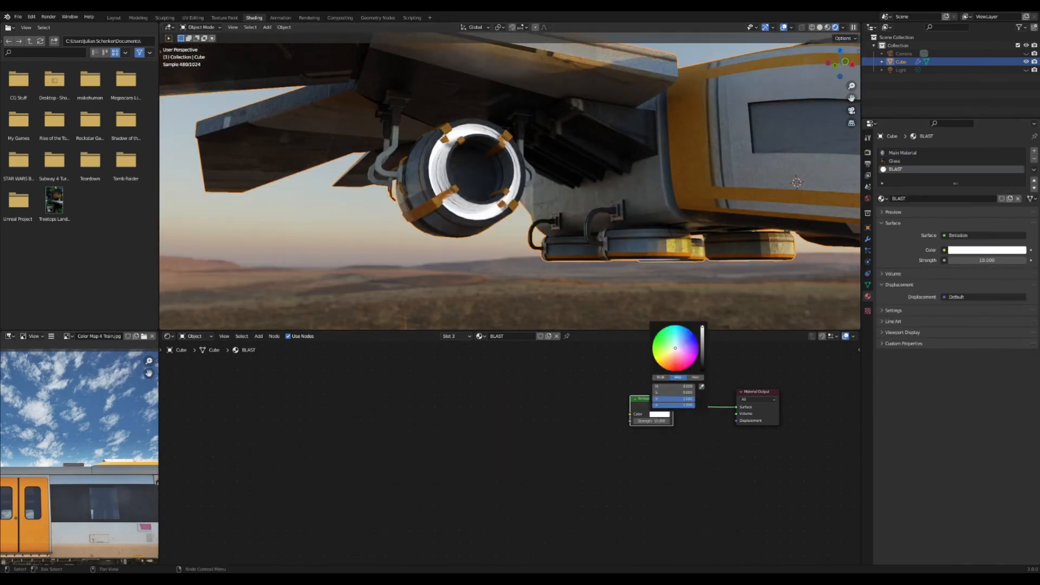
{"action": "left_click", "coordinate": [668, 343]}
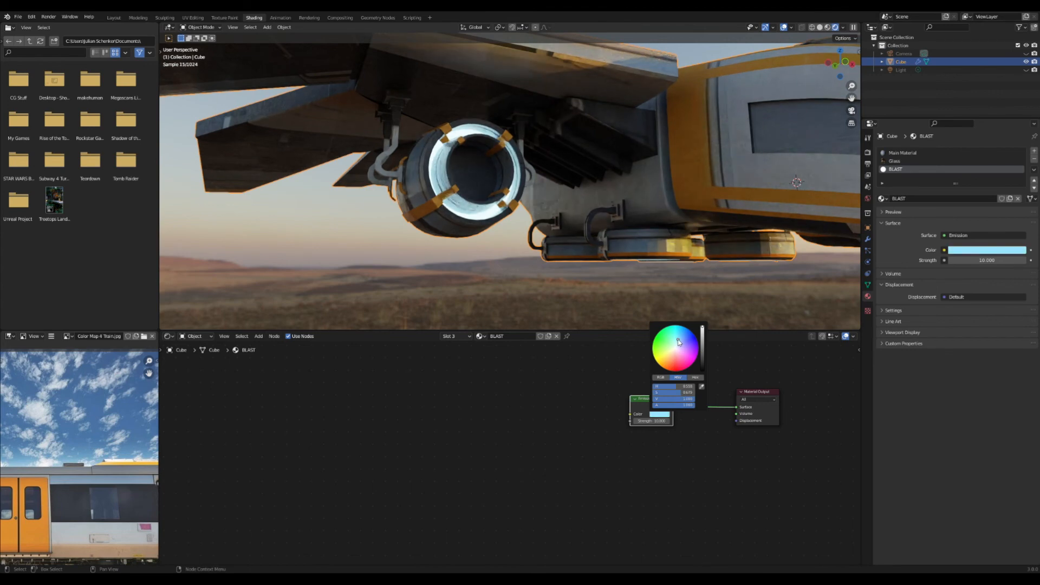
- Back in the layout, add a new material slot named Lights Red while editing the mesh
{"action": "left_click", "coordinate": [112, 17]}
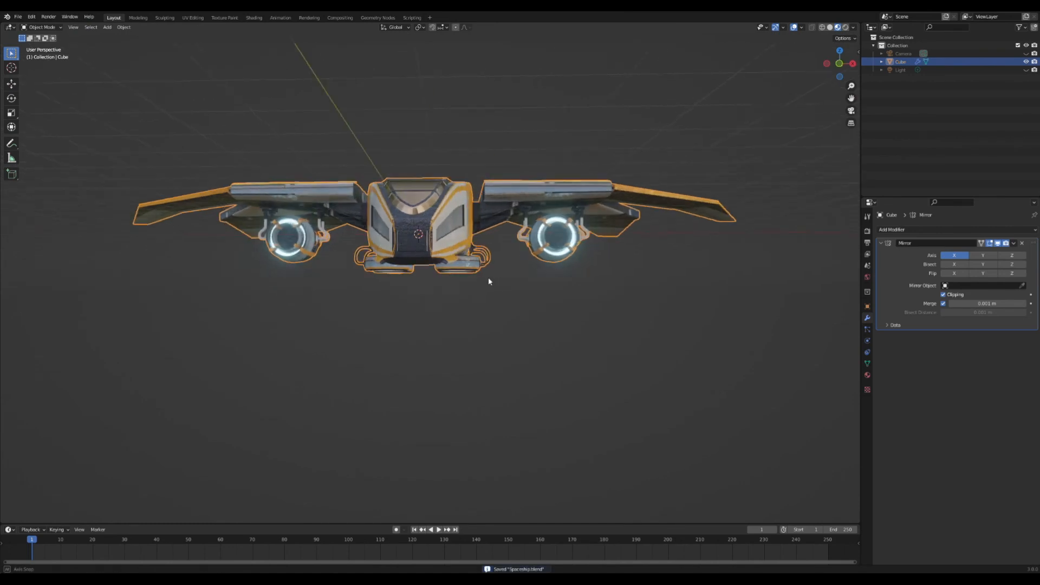
{"action": "key", "text": "Tab"}
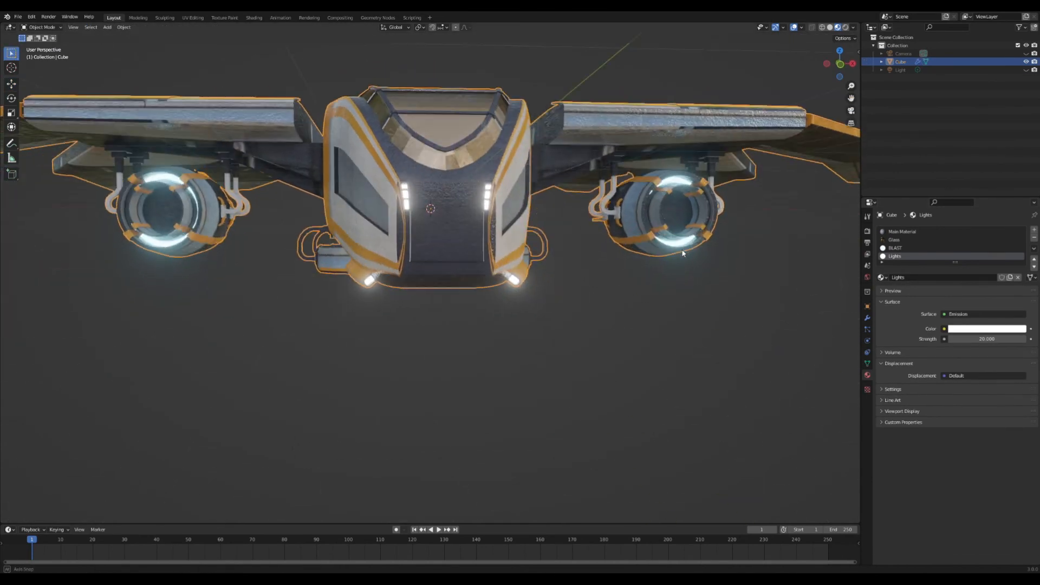
{"action": "key", "text": "Tab"}
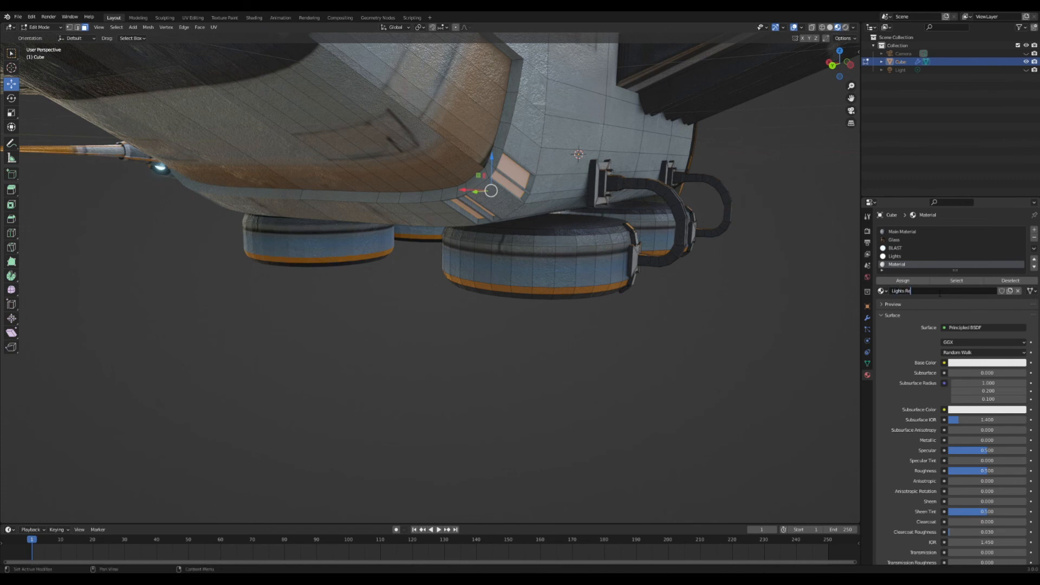
- Make Lights Red an Emission surface, red at strength 10, on the underside light faces
{"action": "left_click", "coordinate": [984, 327]}
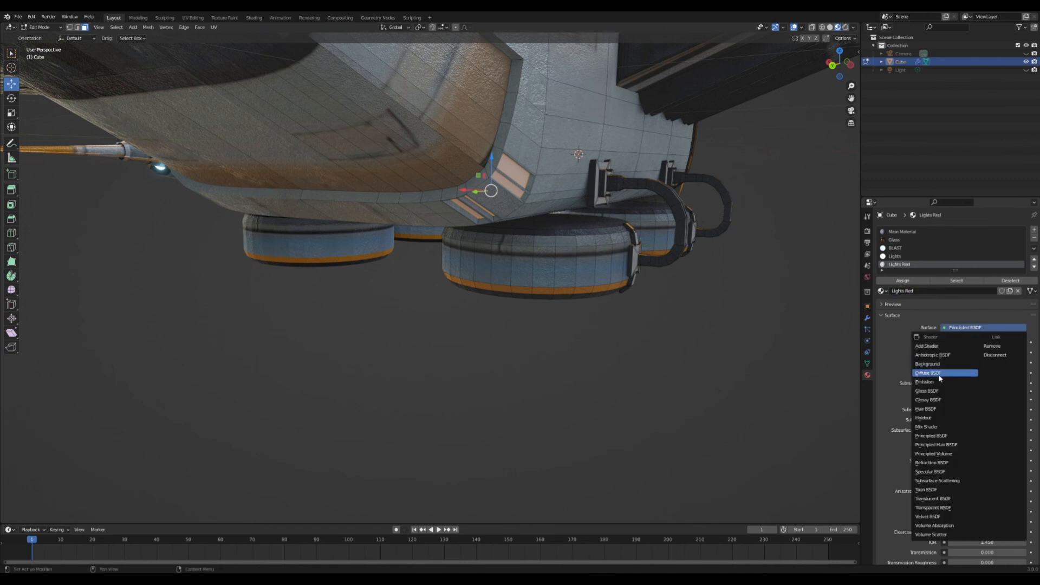
{"action": "left_click", "coordinate": [924, 381]}
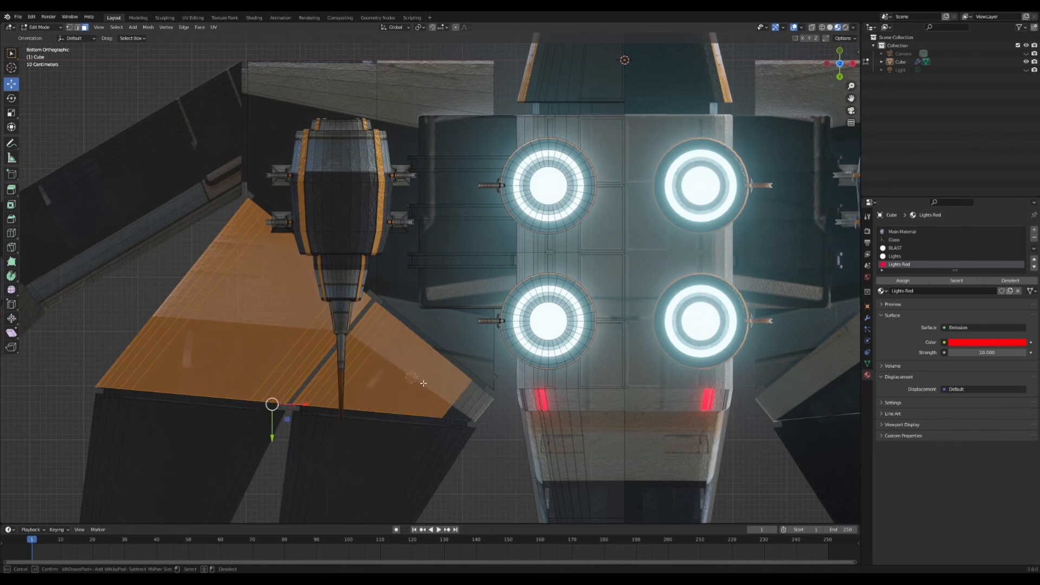
{"action": "left_click", "coordinate": [192, 17]}
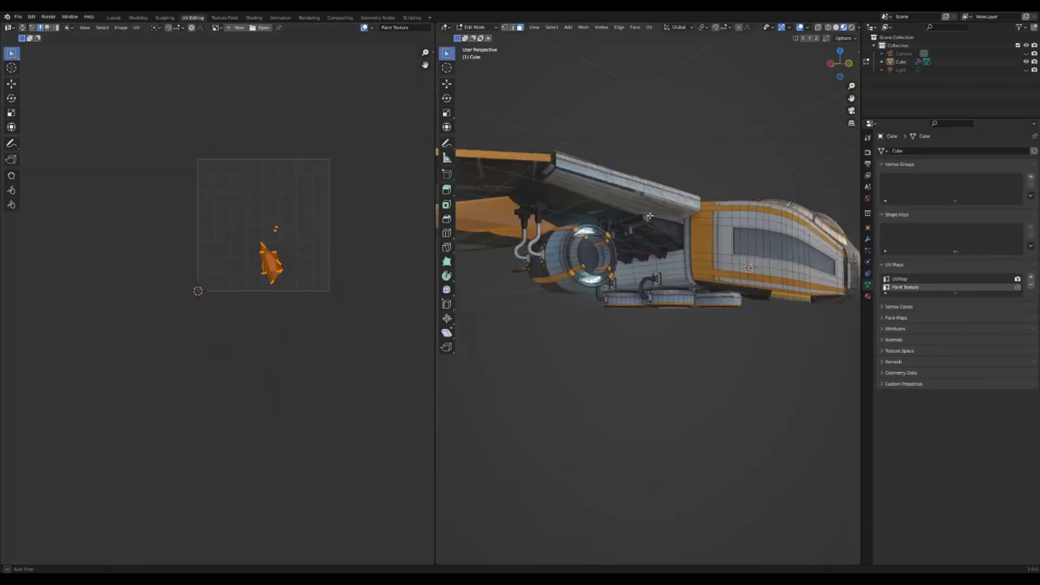
- Move, rotate and scale the wing UV islands over the train photo's white and yellow paint
{"action": "left_click", "coordinate": [216, 27]}
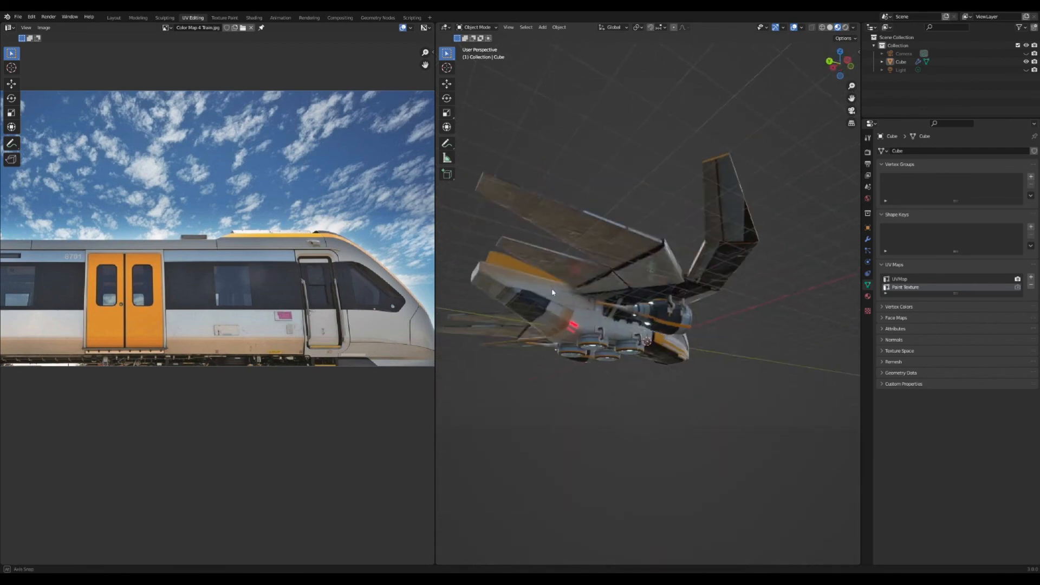
{"action": "key", "text": "Tab"}
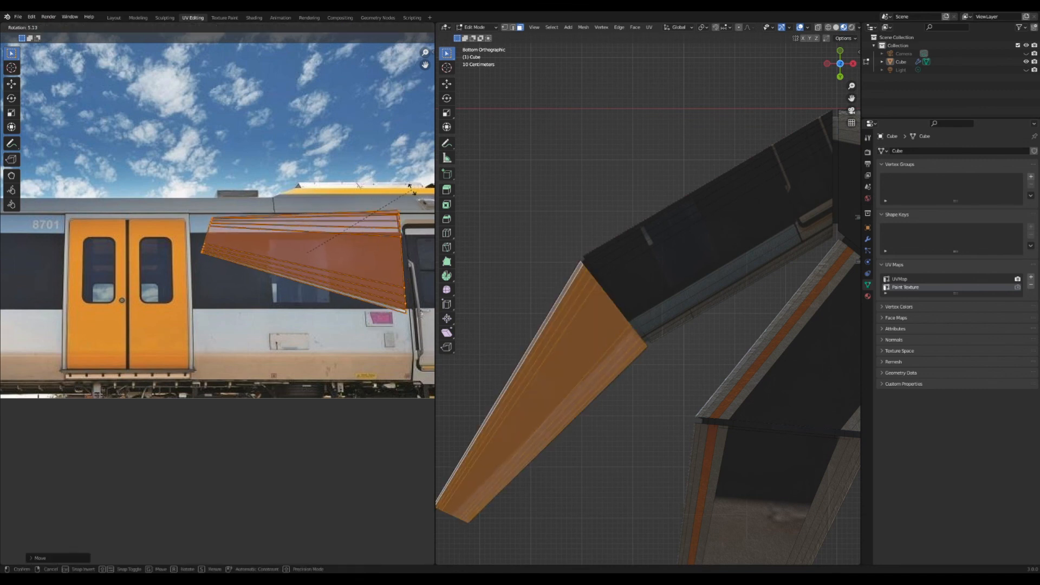
{"action": "key", "text": "Tab"}
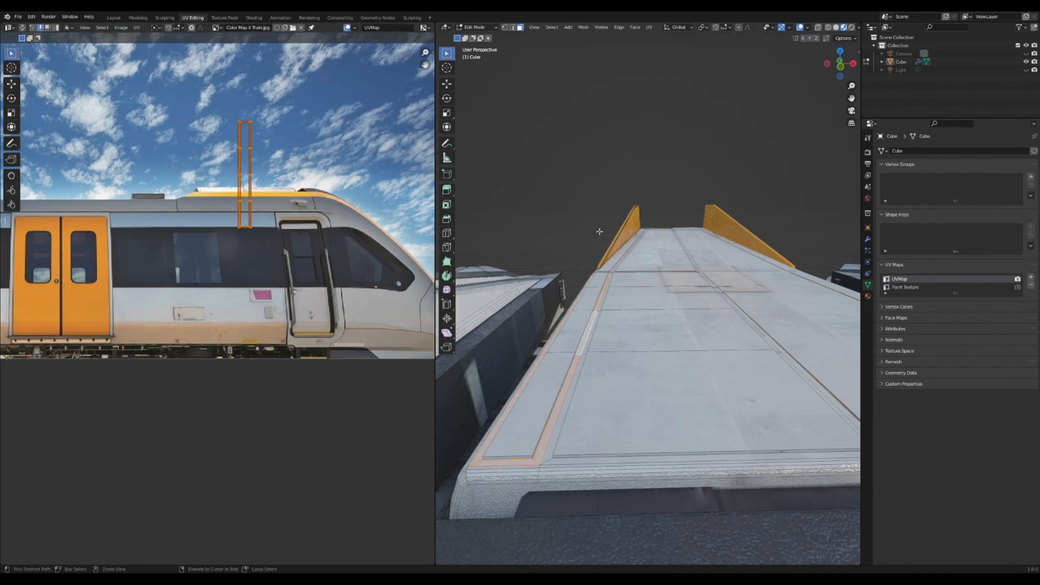
{"action": "key", "text": "r"}
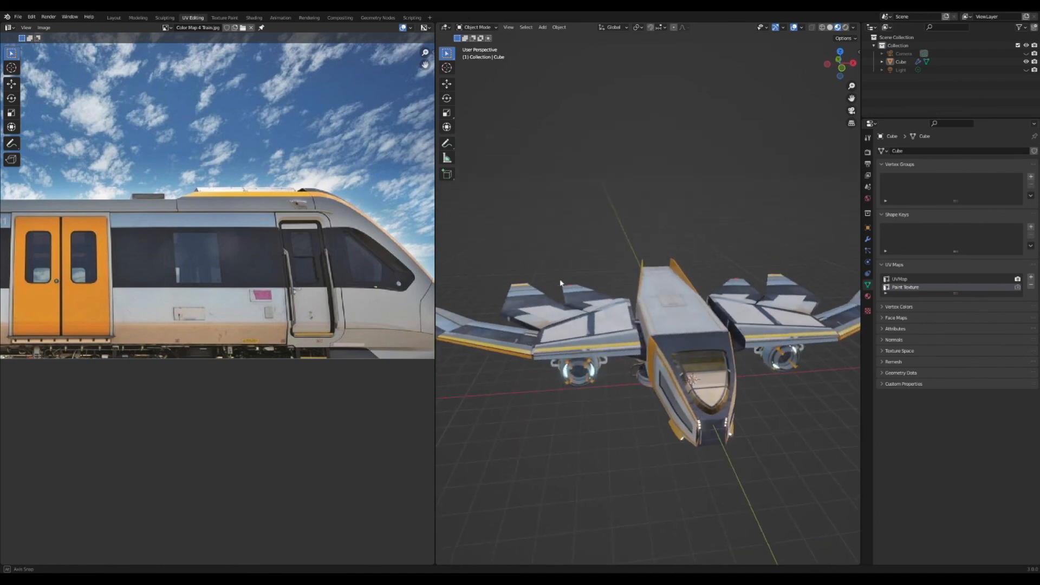
{"action": "key", "text": "Tab"}
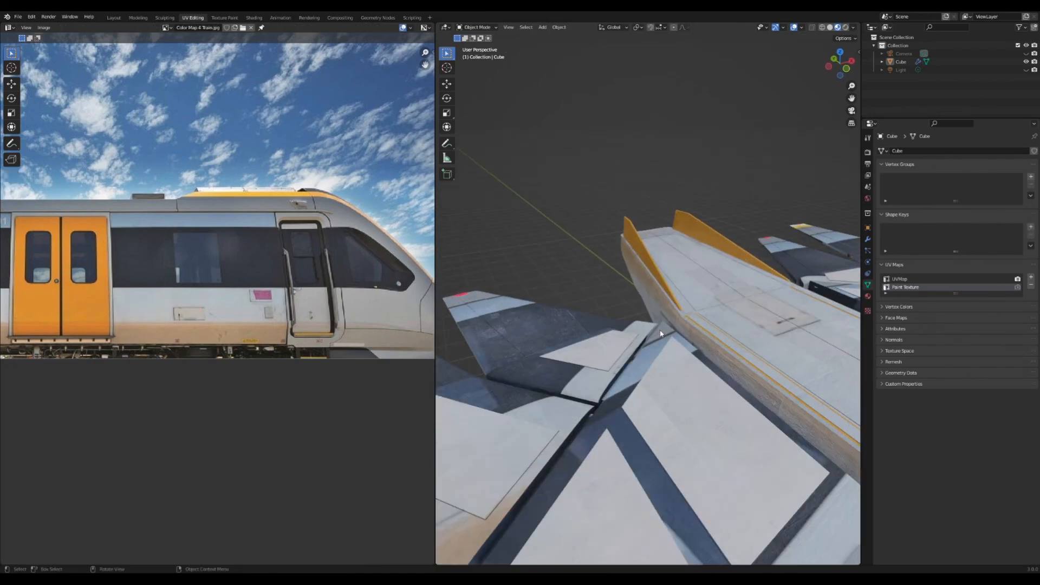
{"action": "left_click", "coordinate": [113, 17]}
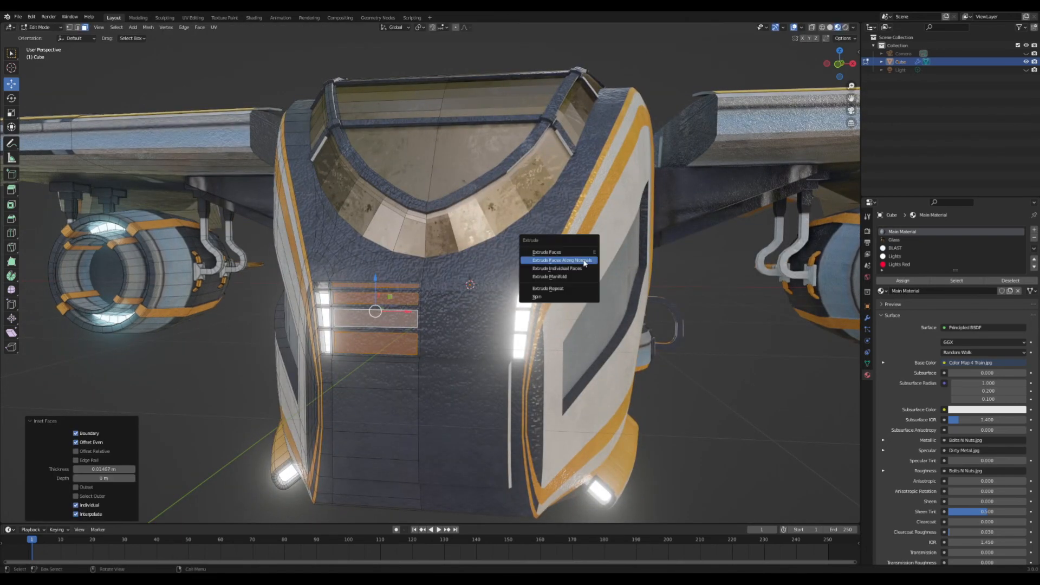
- Inset the cockpit rim and nose faces, extrude them along normals and assign the Lights material
{"action": "left_click", "coordinate": [191, 17]}
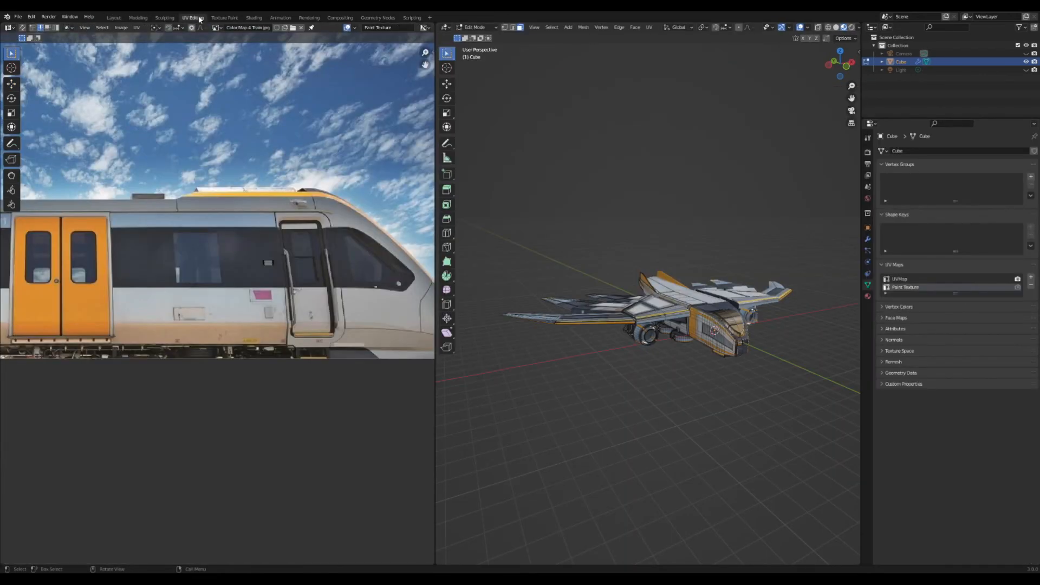
{"action": "left_click", "coordinate": [477, 27]}
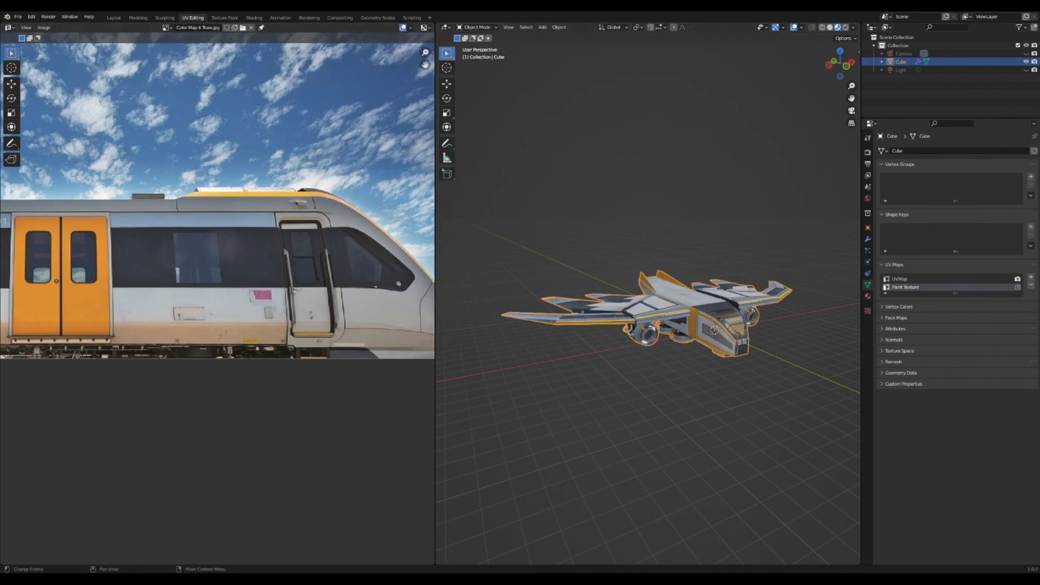
{"action": "left_click", "coordinate": [113, 18]}
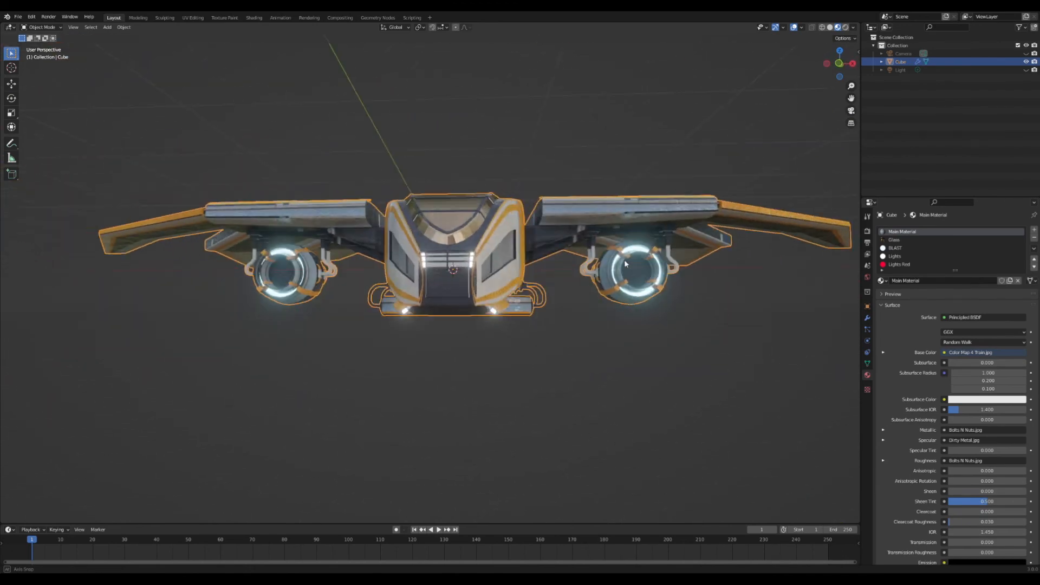
{"action": "key", "text": "Tab"}
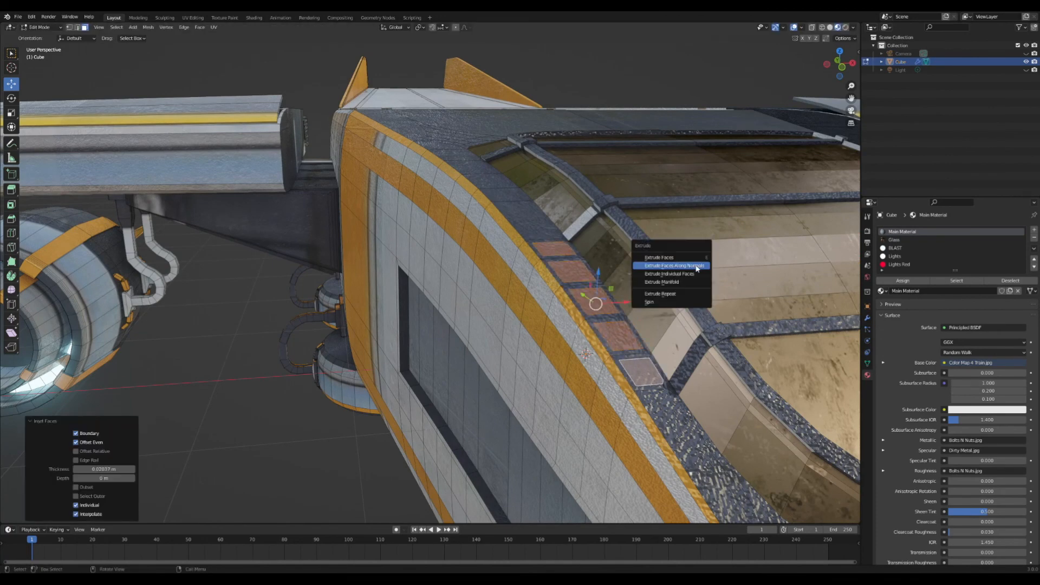
{"action": "left_click", "coordinate": [671, 265]}
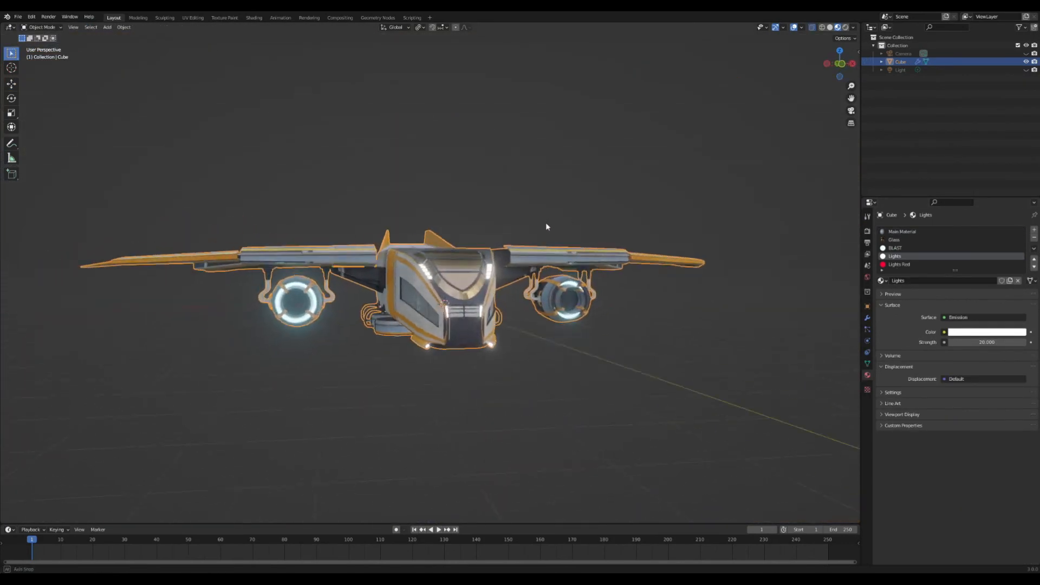
- Show the finished ship with its light strips over the HDRI landscape backdrop
{"action": "key", "text": "Tab"}
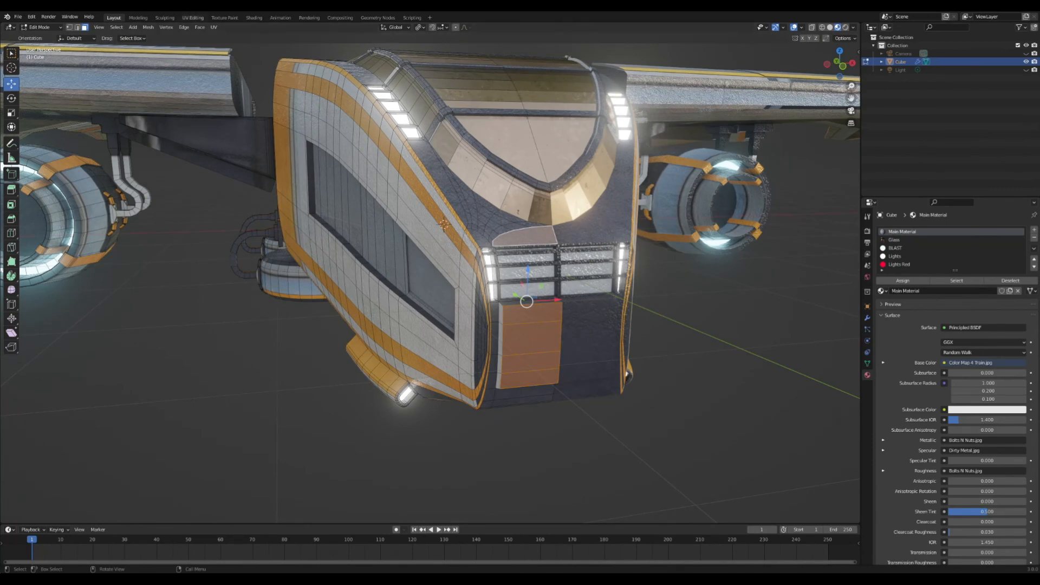
{"action": "left_click", "coordinate": [193, 17]}
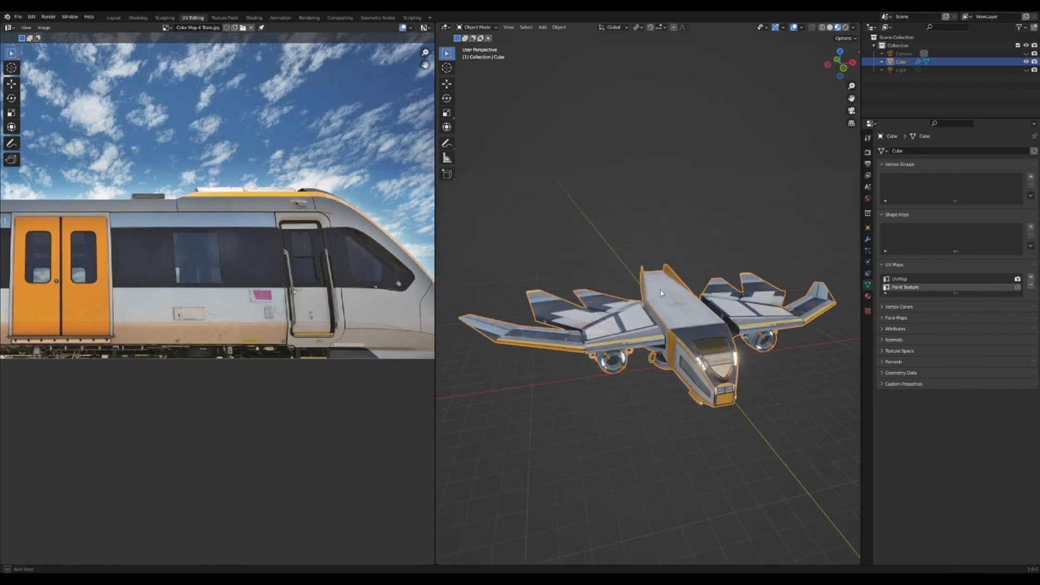
{"action": "key", "text": "Tab"}
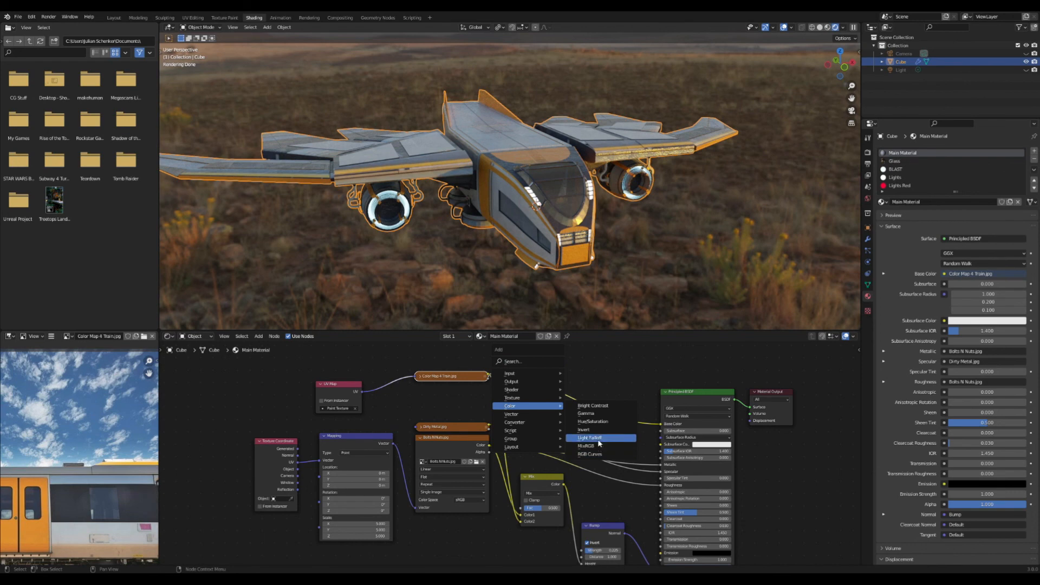
- Insert a Hue/Saturation/Value node before Base Color and add an Object Info node
{"action": "left_click", "coordinate": [593, 421]}
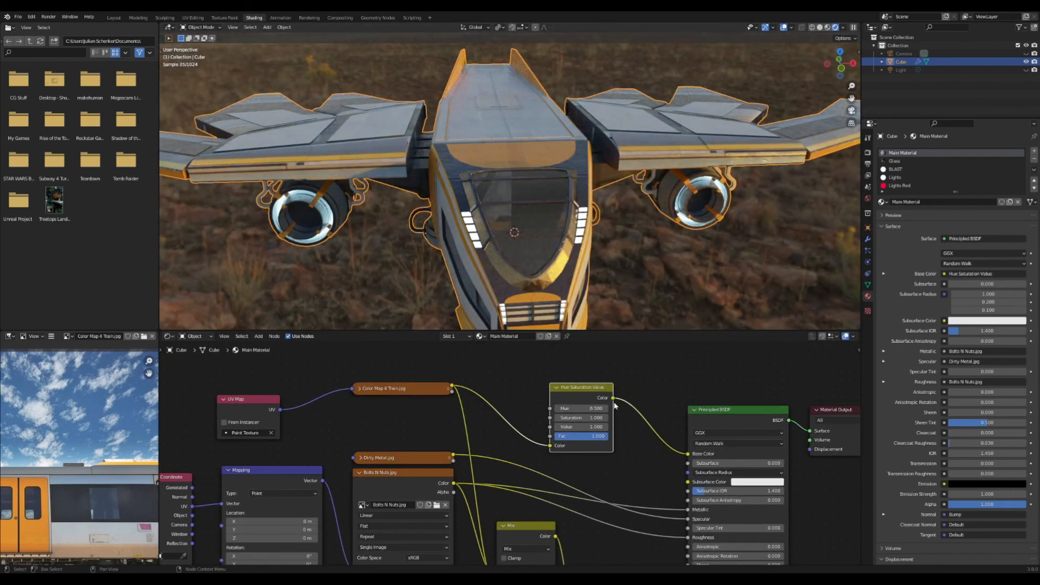
{"action": "left_click_drag", "start_coordinate": [581, 408], "coordinate": [594, 409]}
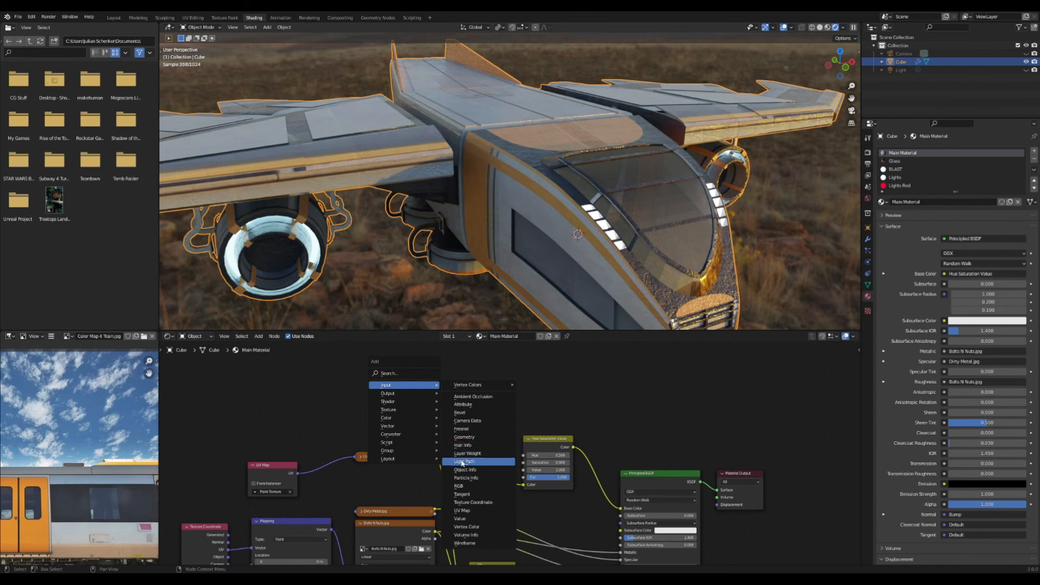
{"action": "left_click", "coordinate": [465, 469]}
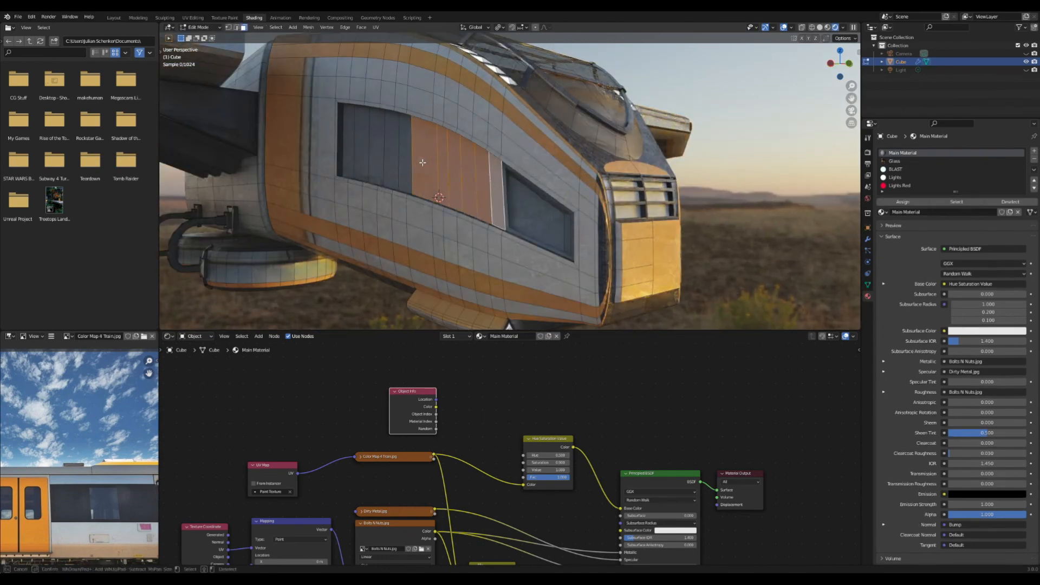
- In UV Editing, move the cockpit side panel's UV island over the train photo's orange door
{"action": "left_click", "coordinate": [192, 17]}
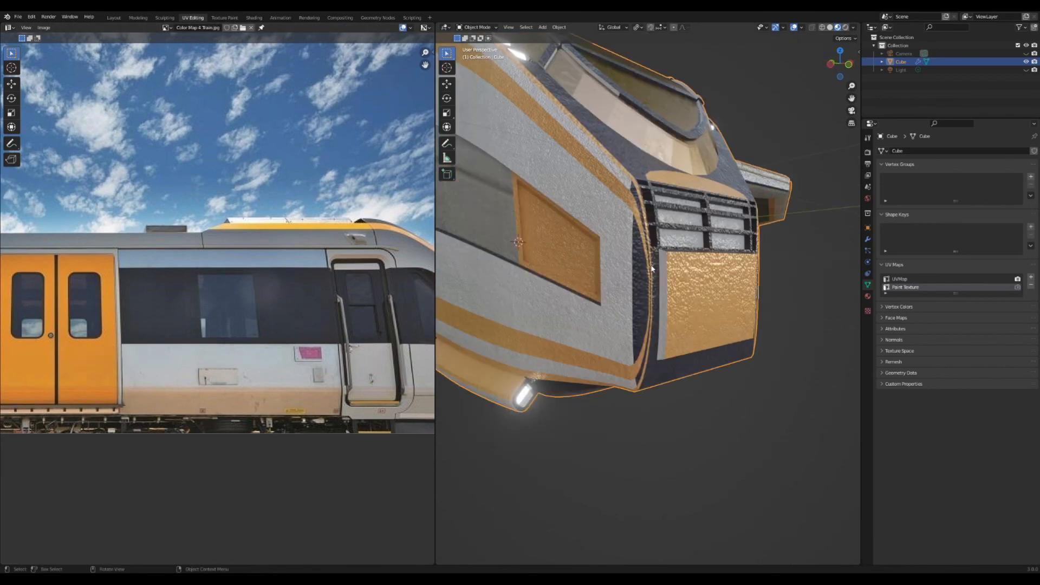
{"action": "key", "text": "Tab"}
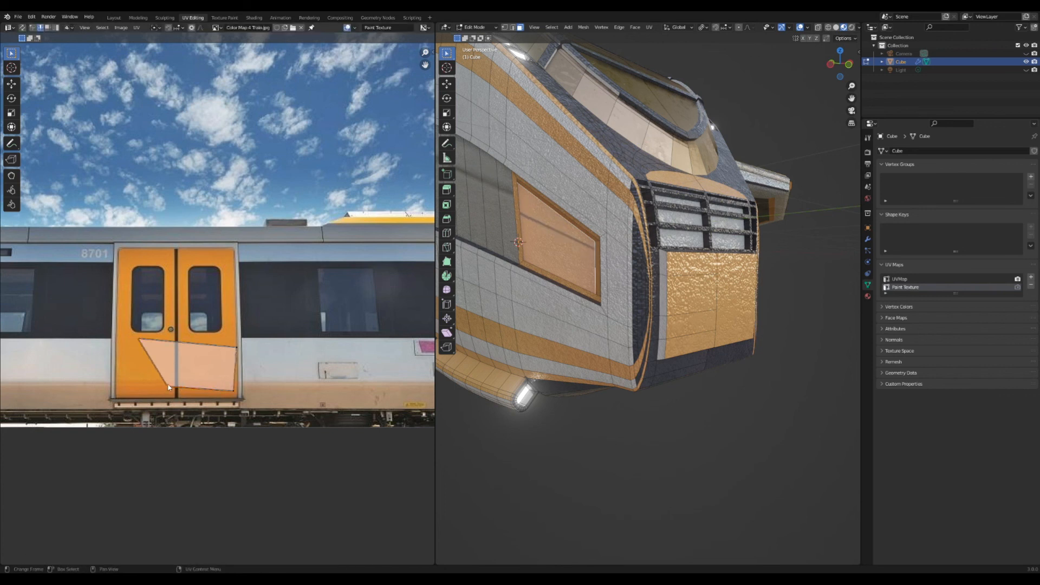
{"action": "left_click_drag", "start_coordinate": [169, 387], "coordinate": [159, 346]}
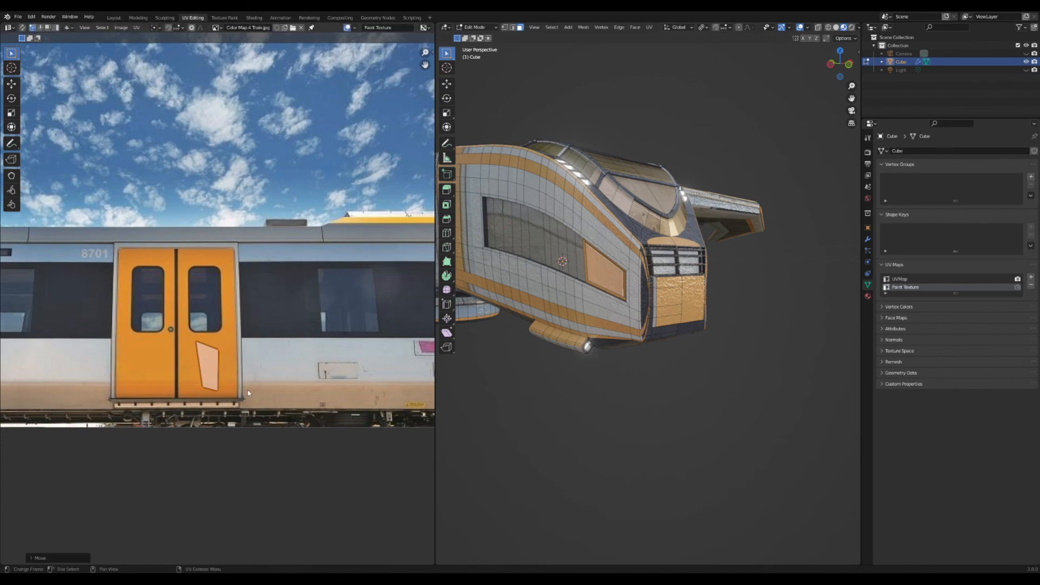
- Check the recoloured panel in object mode, then return to edit the wing fin's faces
{"action": "key", "text": "Tab"}
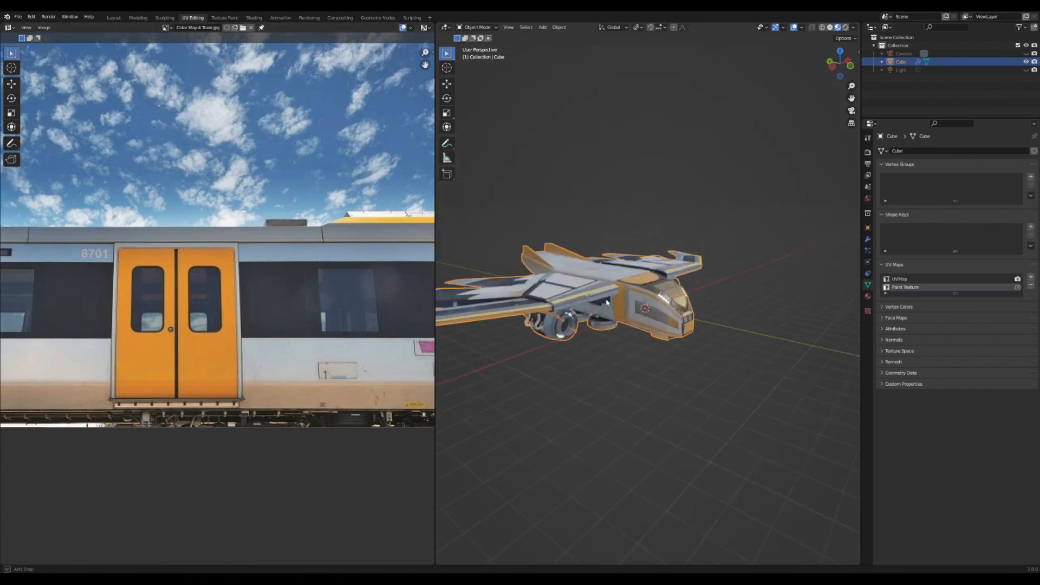
{"action": "key", "text": "Tab"}
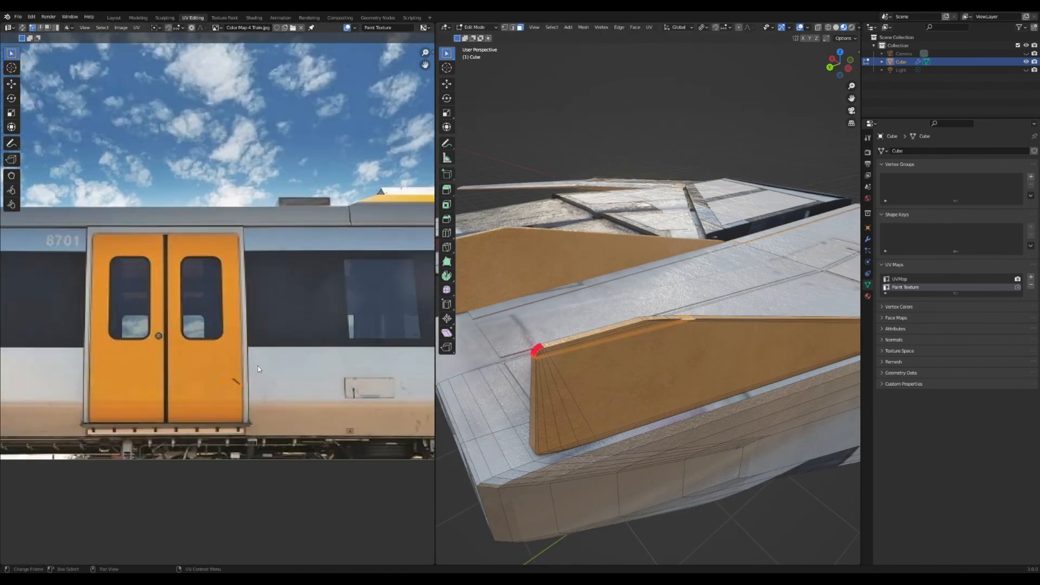
{"action": "left_click", "coordinate": [114, 17]}
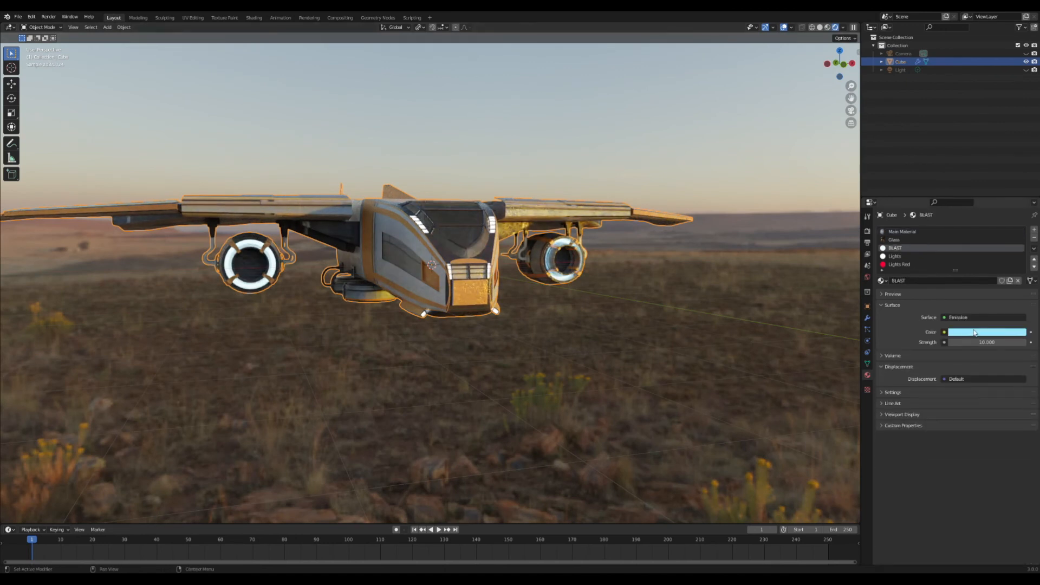
- Pick a warm yellow for the BLAST emission colour so the engine rings glow yellow
{"action": "left_click", "coordinate": [986, 332]}
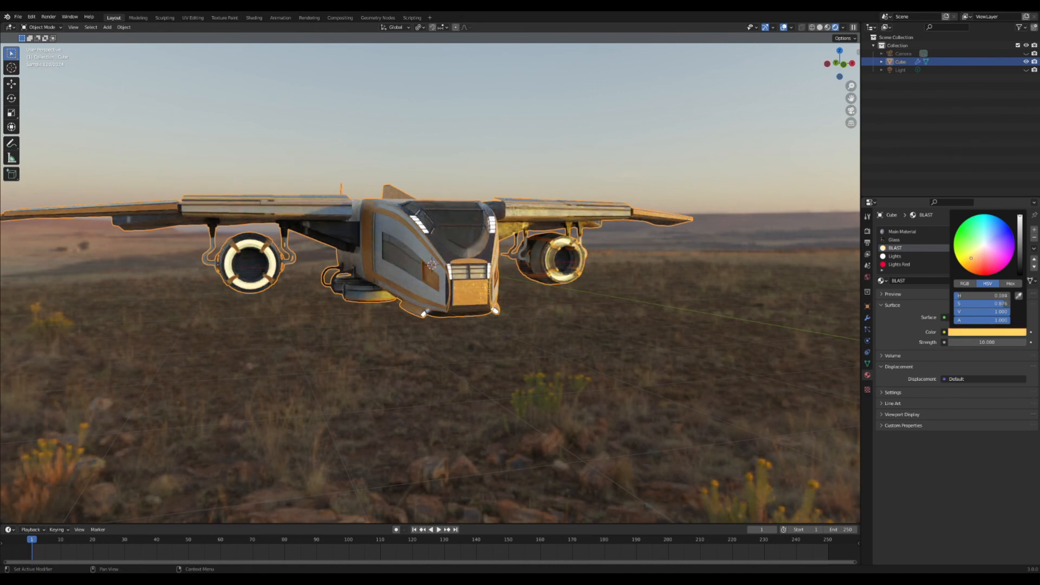
{"action": "left_click_drag", "start_coordinate": [431, 266], "coordinate": [528, 270]}
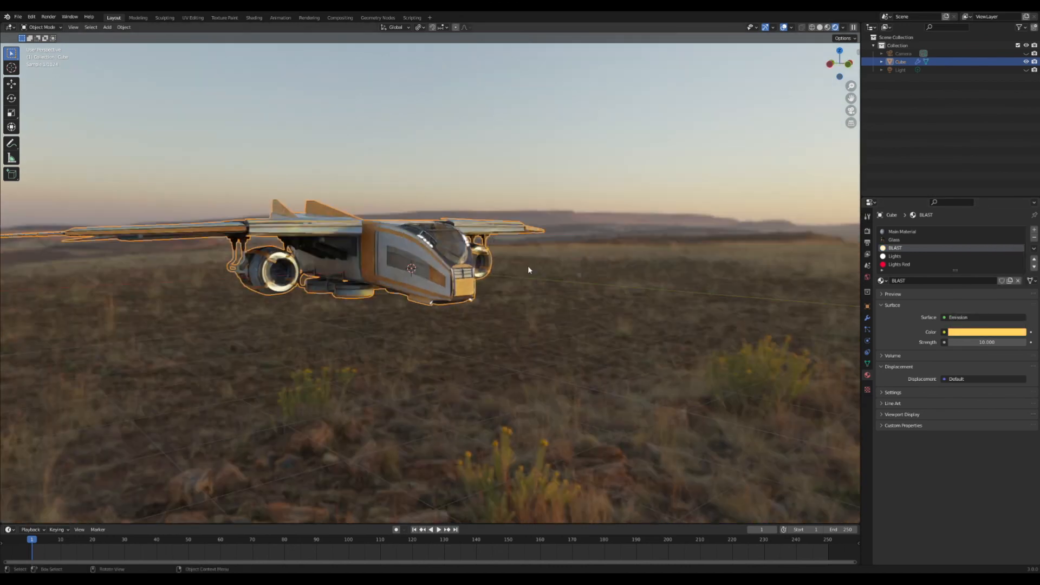
{"action": "left_click", "coordinate": [254, 18]}
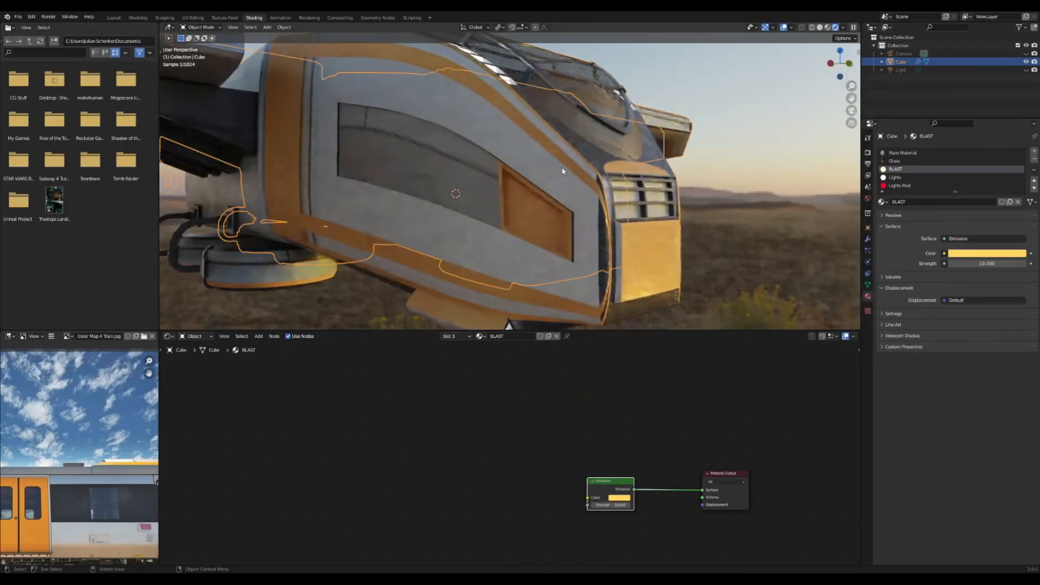